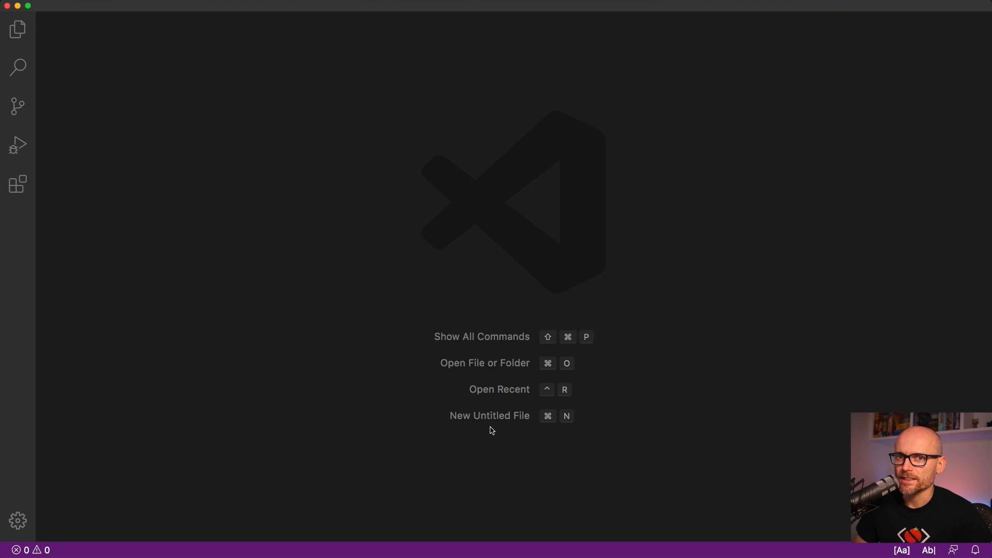
mouse_move(247, 314)
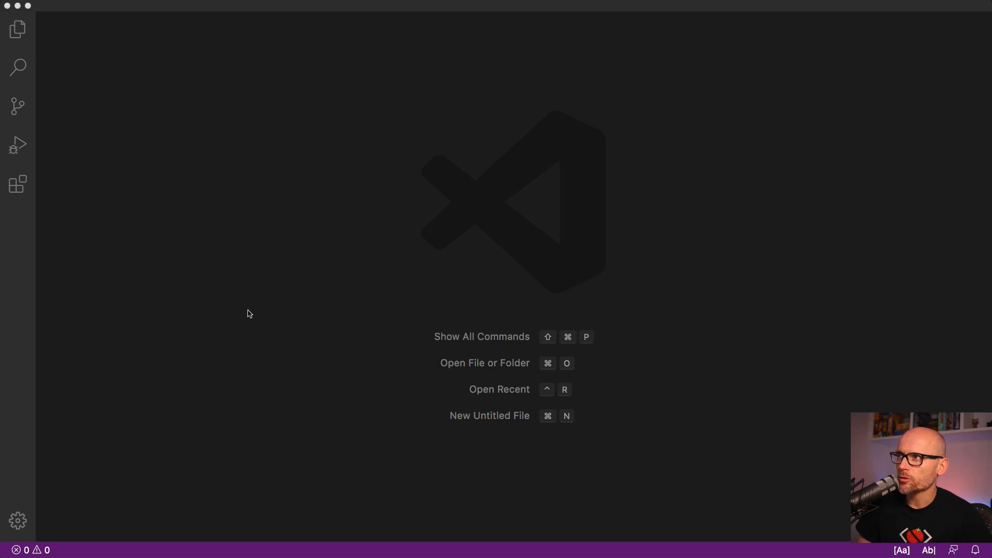
mouse_move(322, 340)
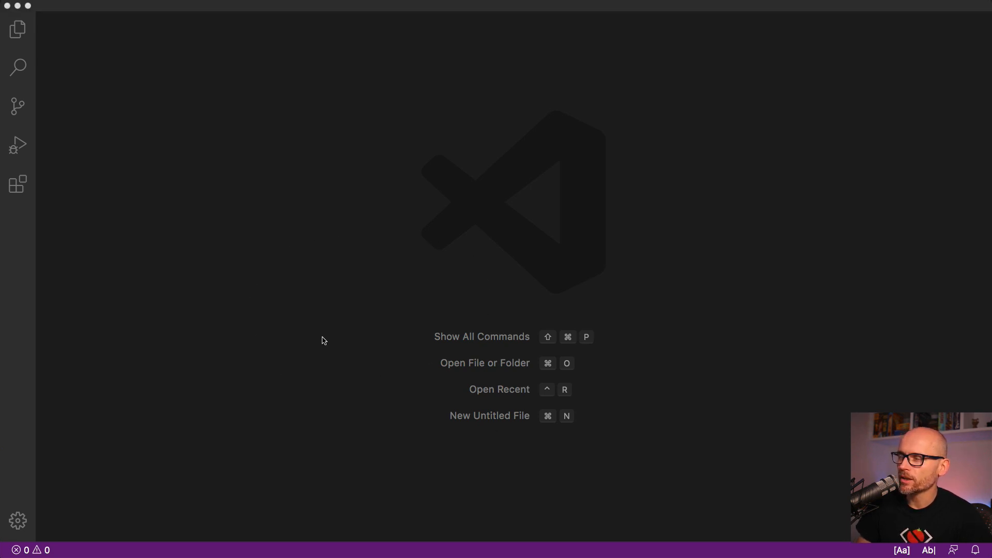
Step: Open the empty git-start folder with an integrated terminal at its prompt
left_click(485, 362)
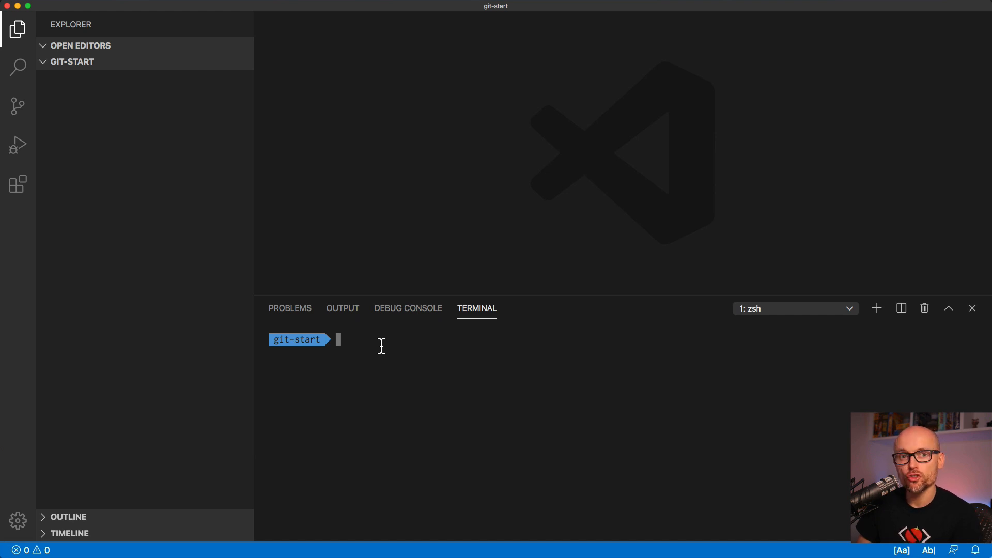
Step: Begin typing the git --version command in the integrated terminal
type("g")
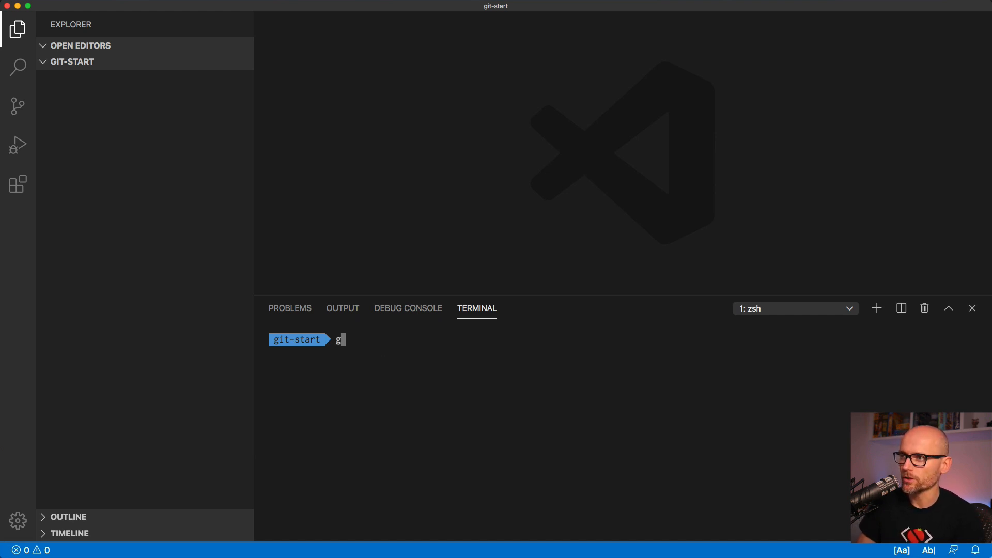
type("it --ver")
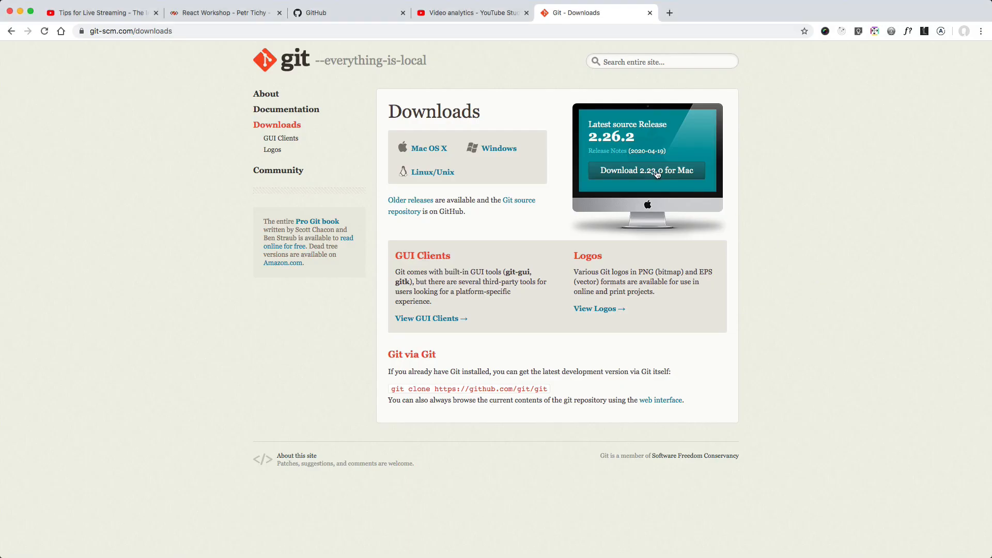
mouse_move(498, 148)
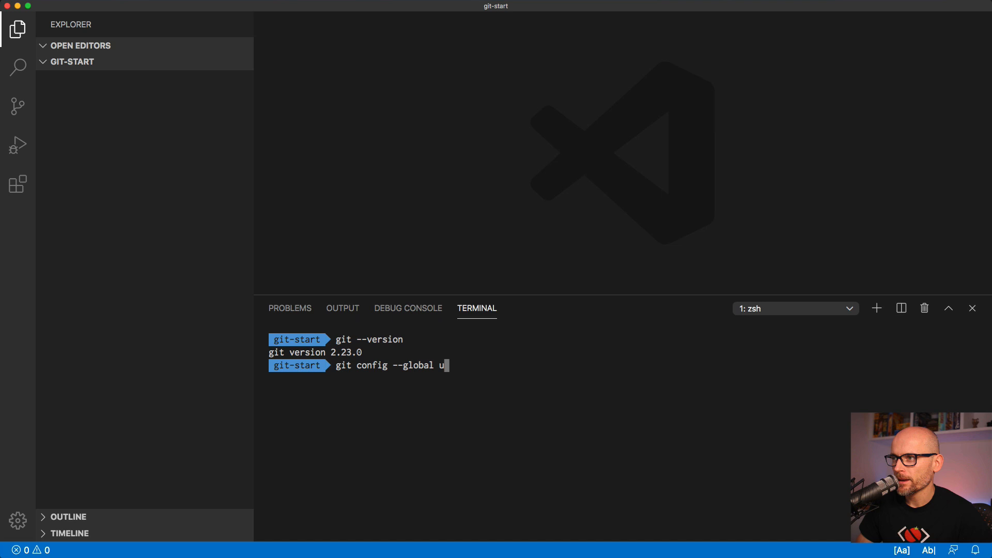
Step: Demo a git config user.name "Your Name" command and discard it unrun
type("ser.name \"")
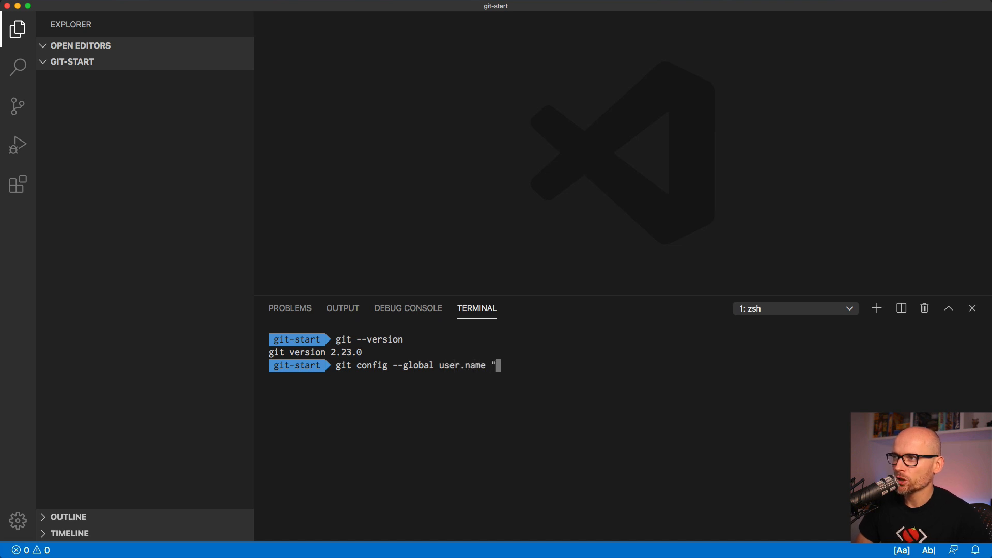
type("Your N")
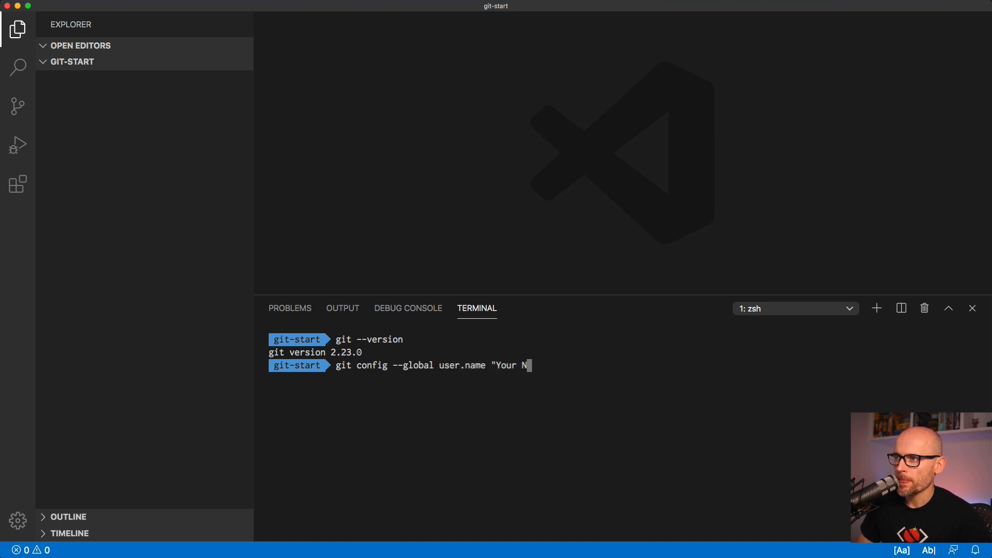
type("ame\"")
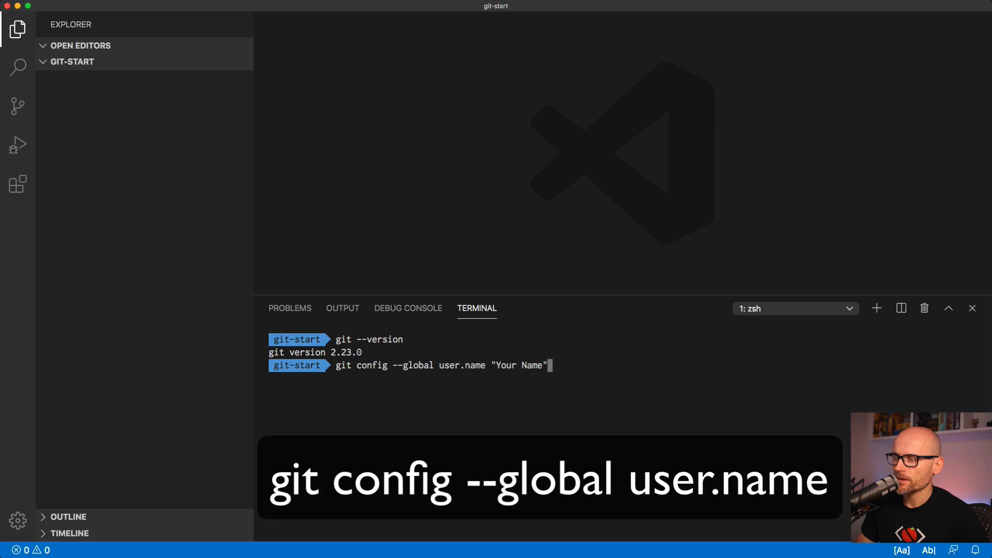
key("backspace")
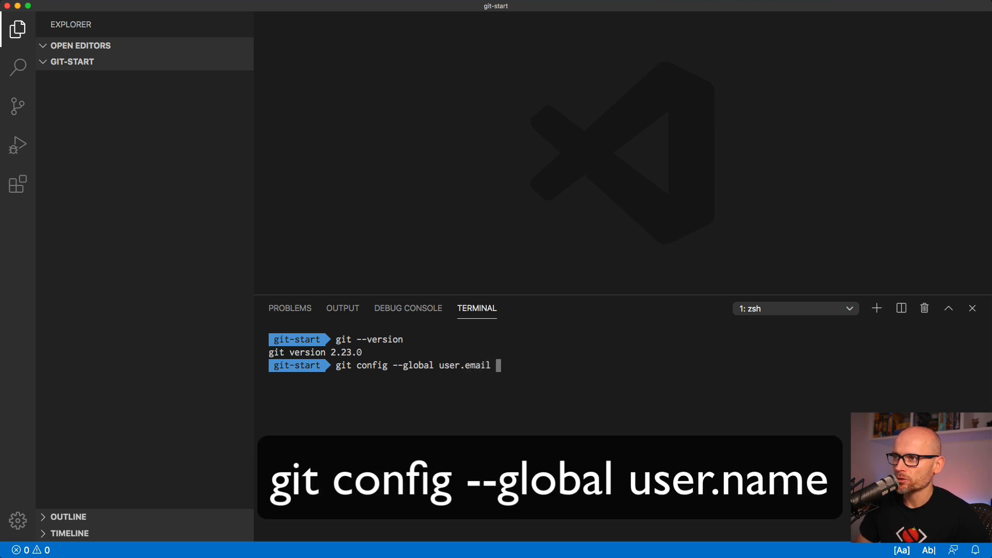
Step: Discard an example user.email command, then list all git config settings and quit the pager
type("\"email")
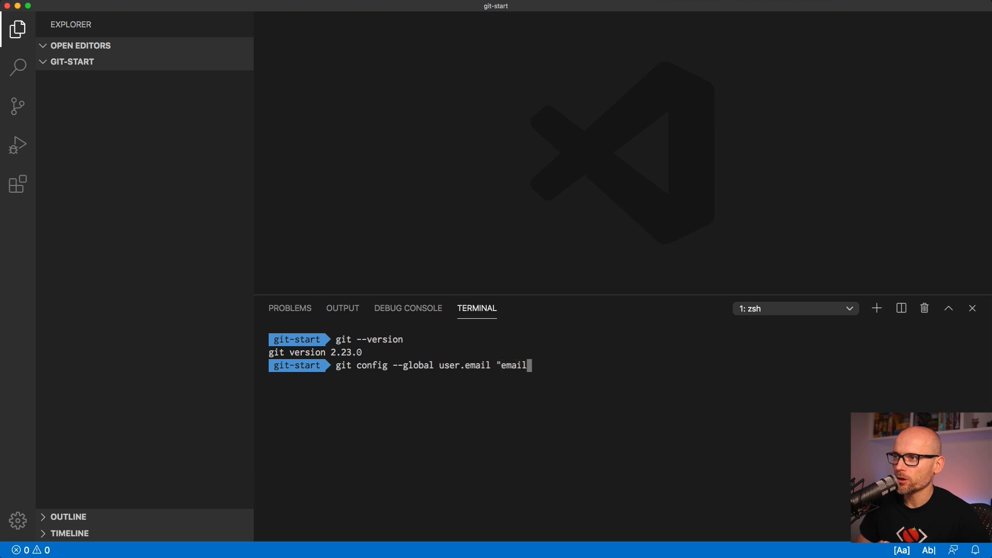
type("@!")
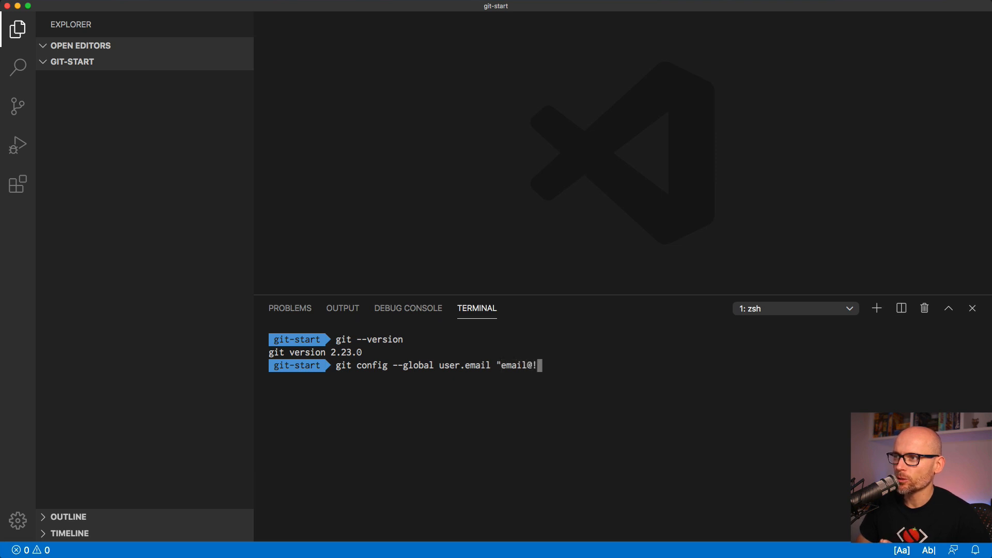
type("gmail.com")
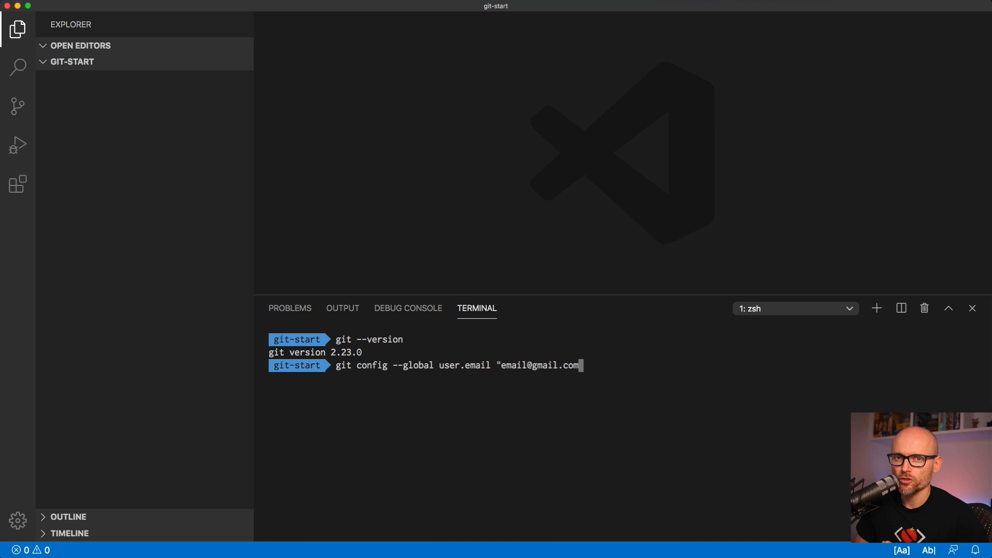
type("\"")
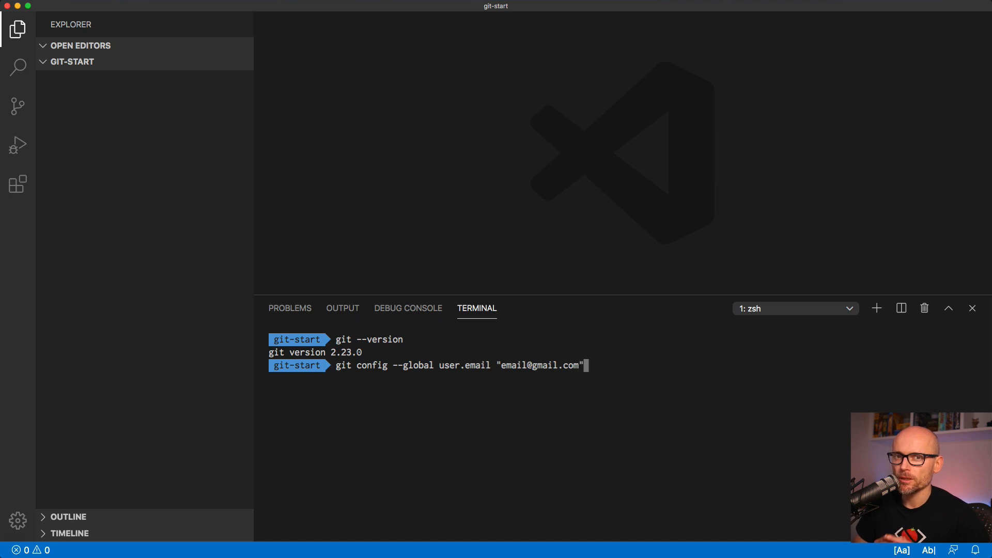
key("Backspace")
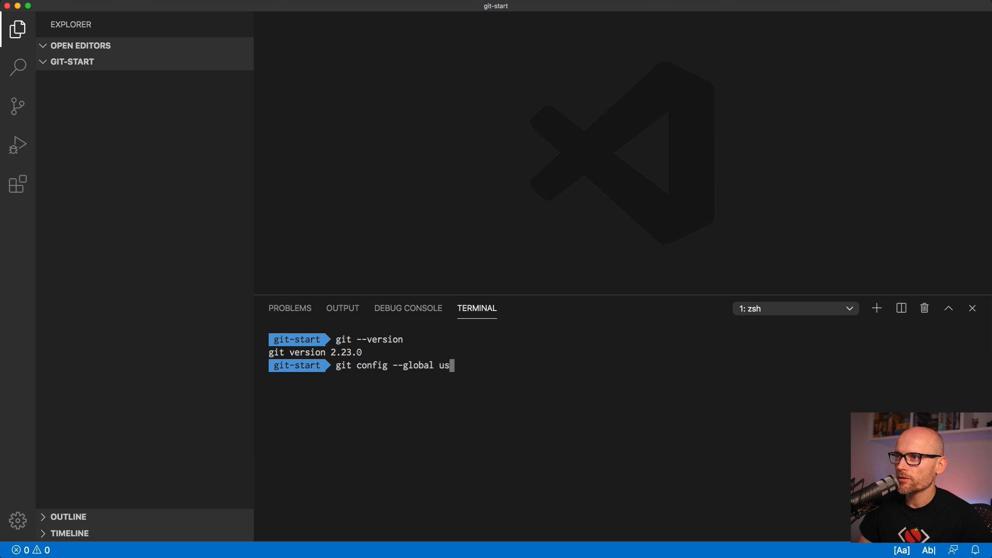
key("Backspace")
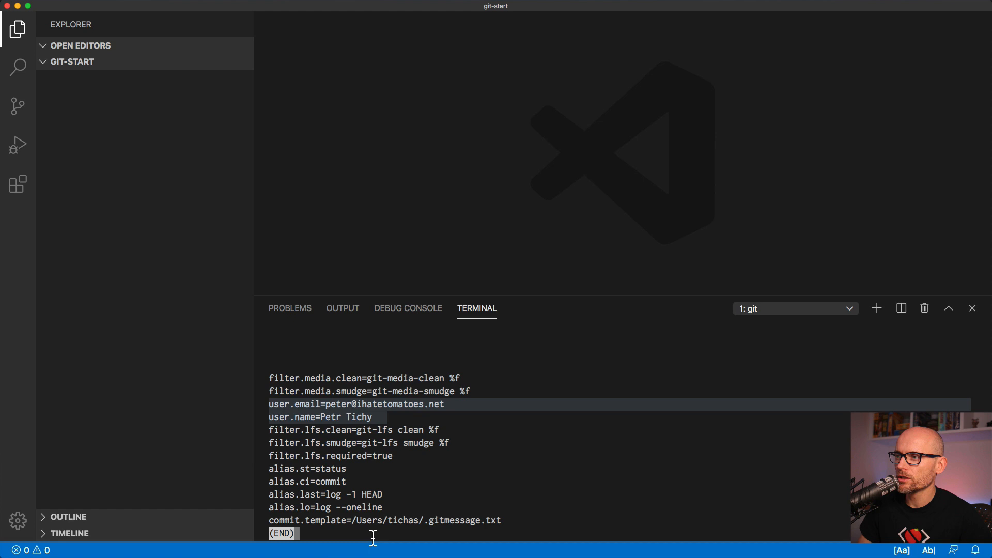
type(":")
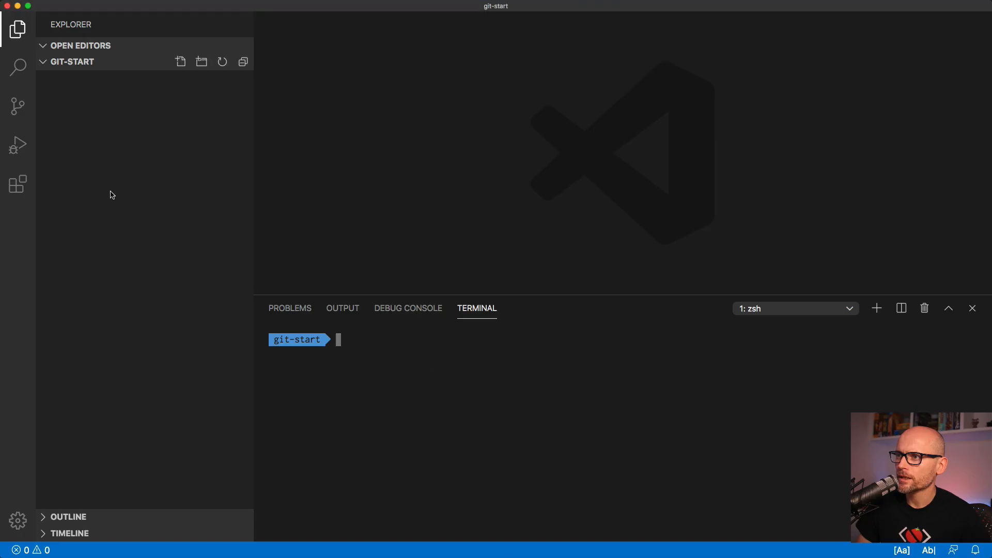
Step: Initialize a git repository for git-start from Source Control and clear the message template
left_click(17, 106)
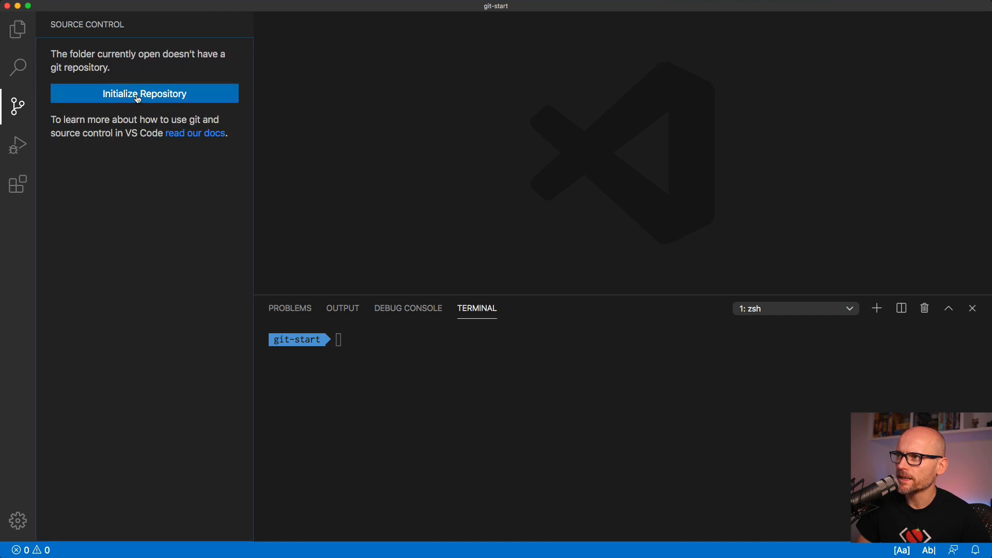
left_click(144, 94)
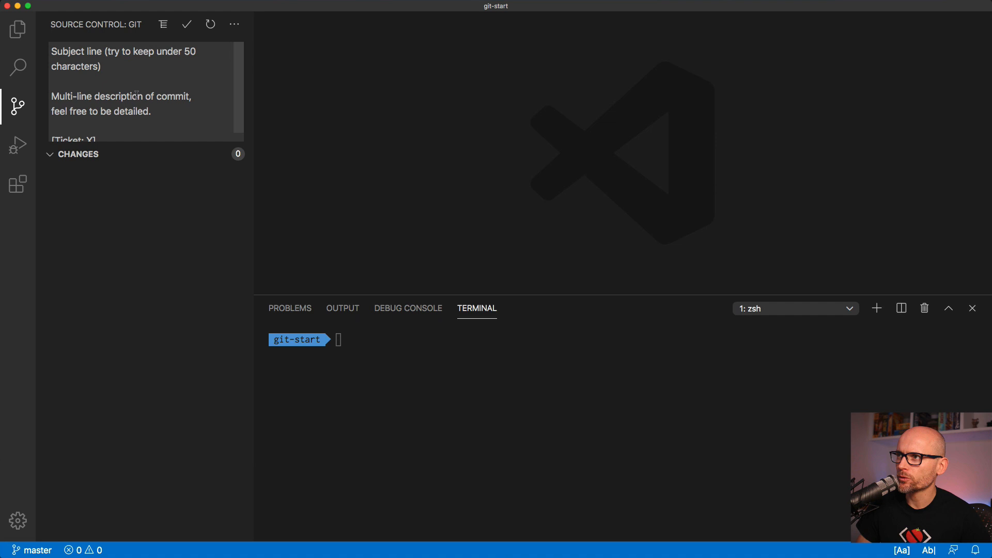
key("cmd+a")
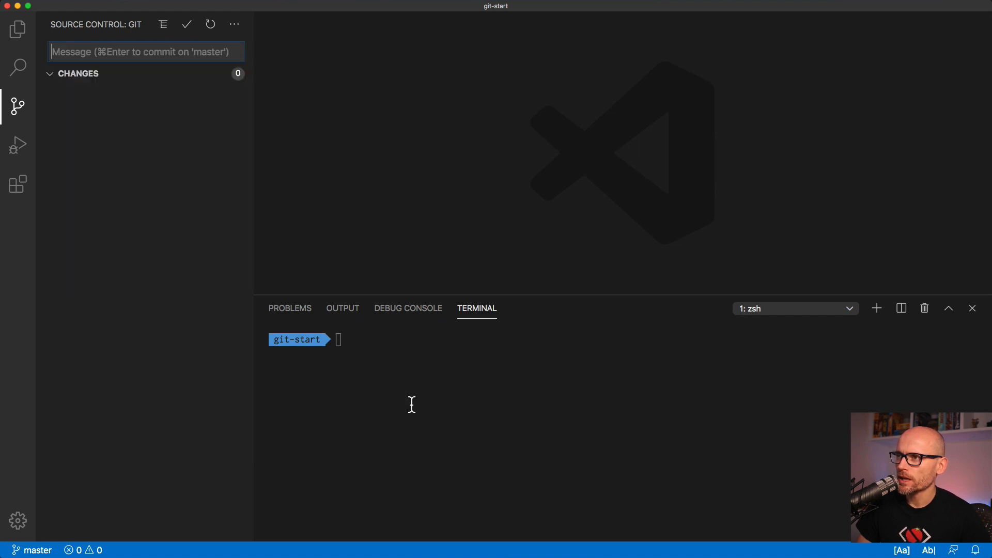
Step: Run git init my-project, list the folder contents, and cd .. back out
type("git")
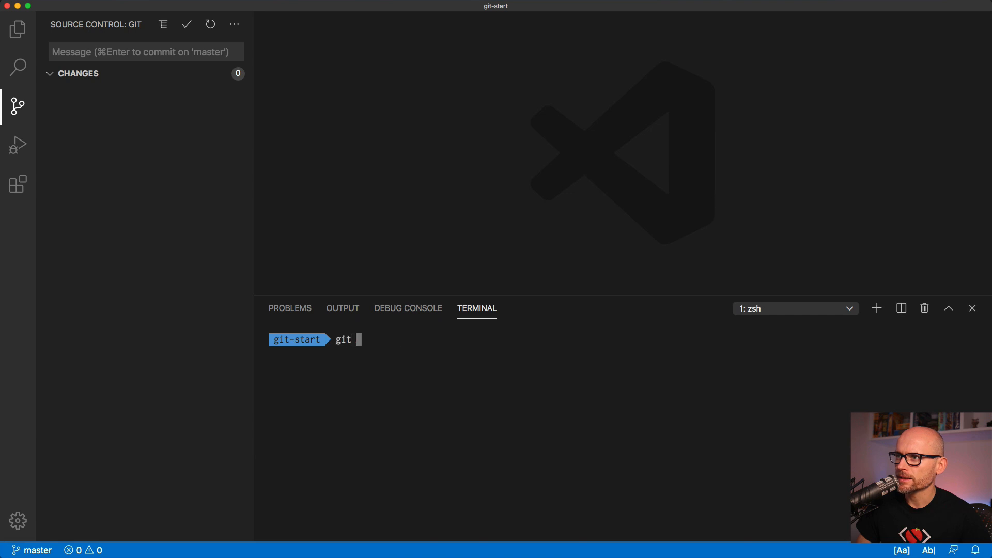
type("init")
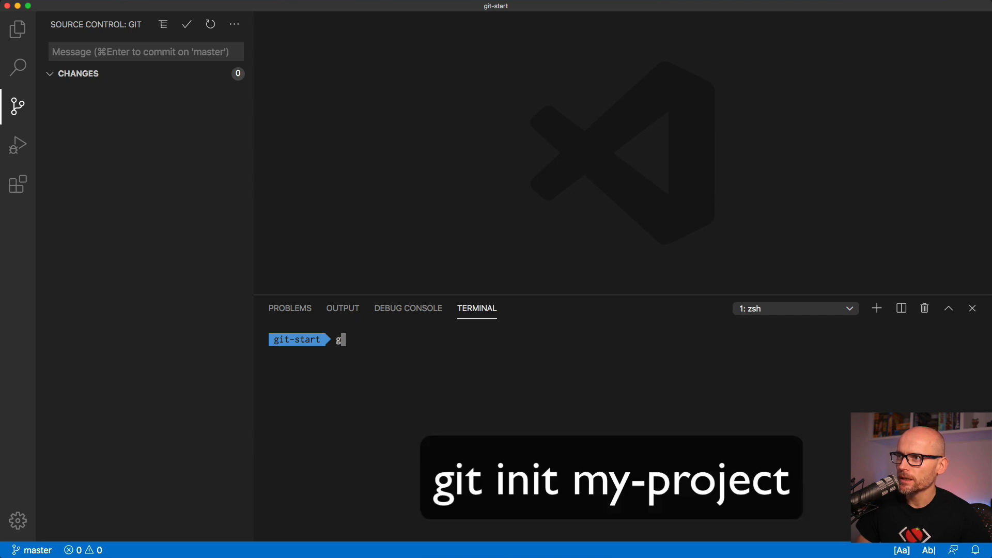
type("it init my")
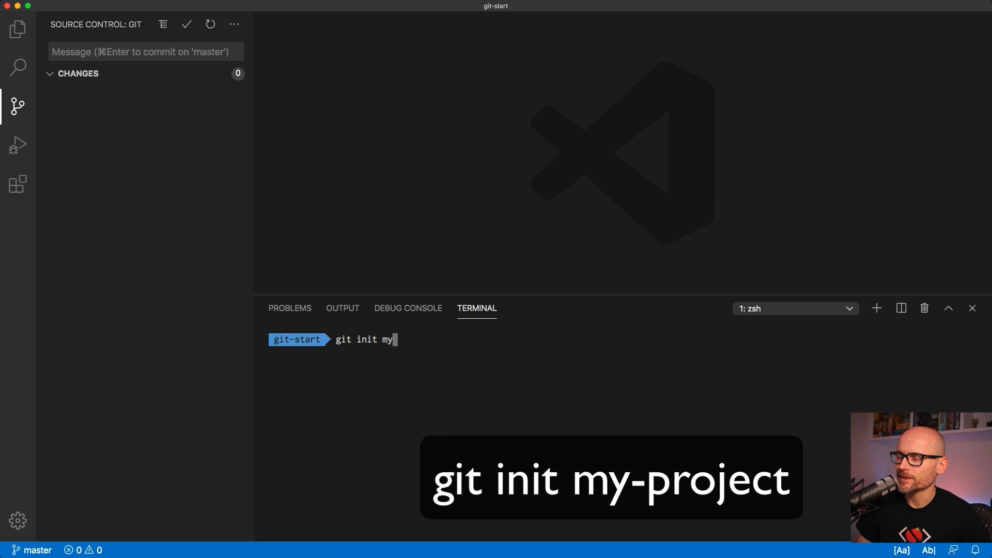
type("-project")
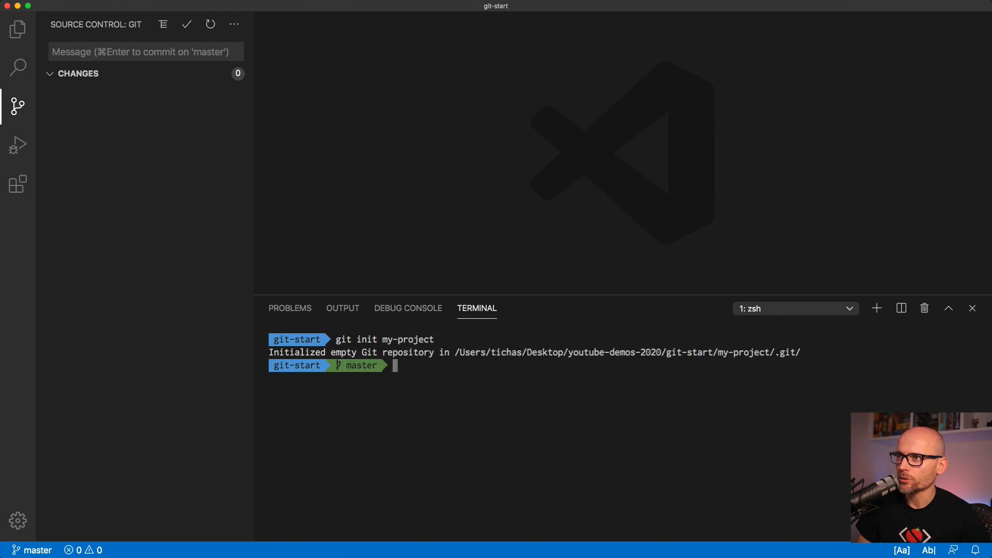
type("ls")
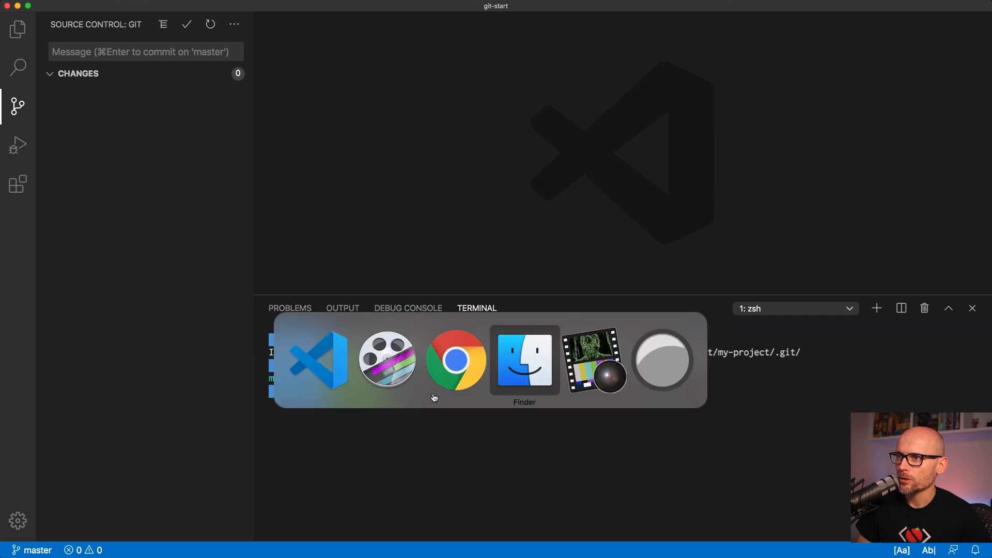
left_click(524, 359)
type("c")
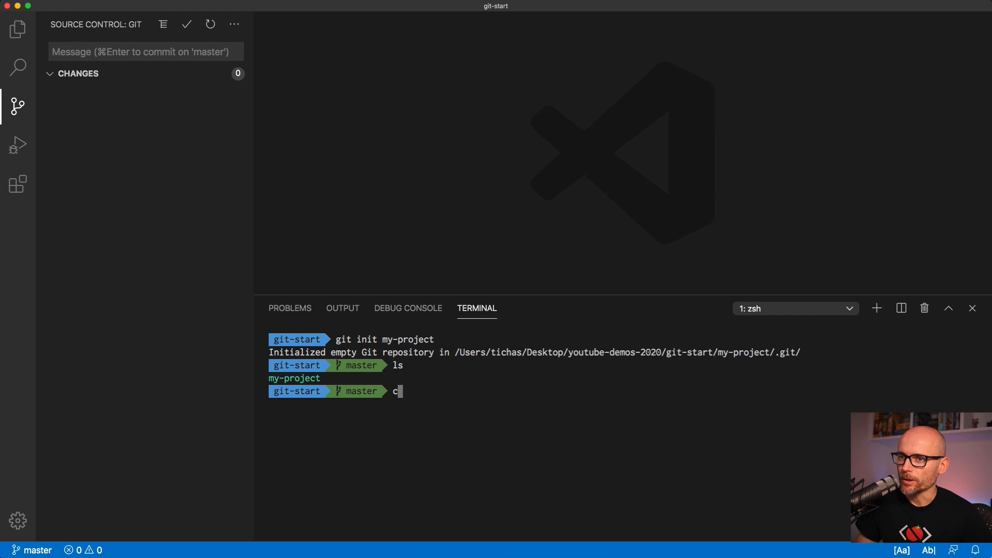
type("d ..")
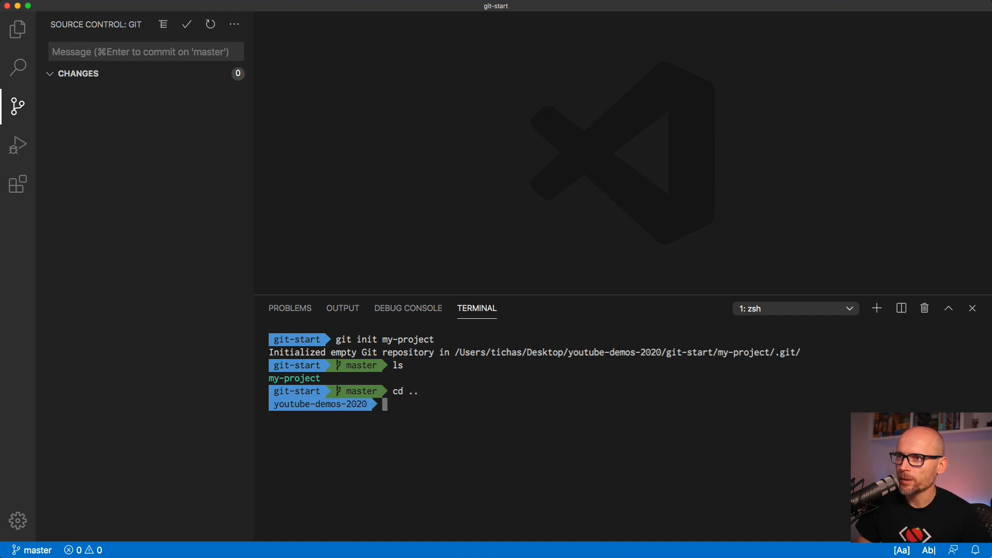
type("c")
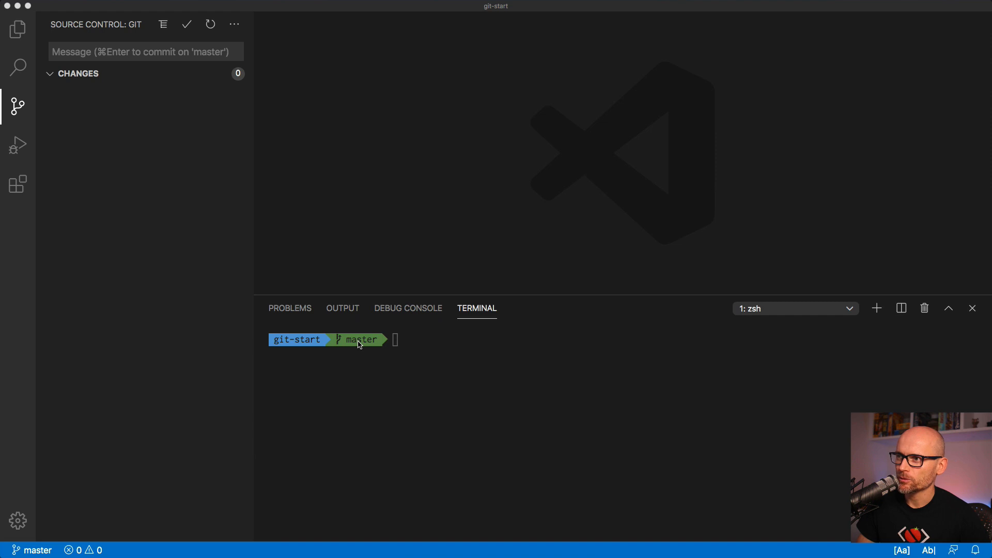
mouse_move(133, 520)
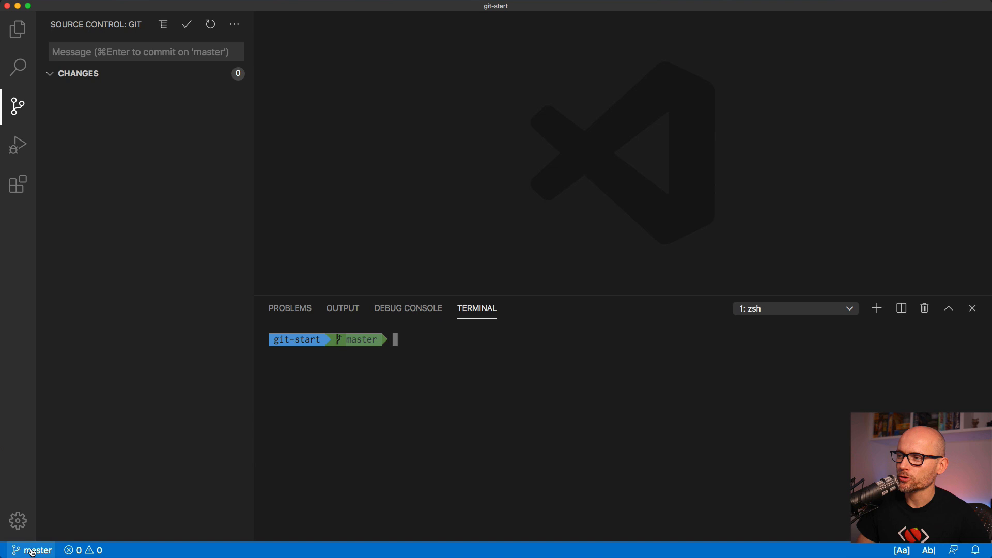
left_click(38, 550)
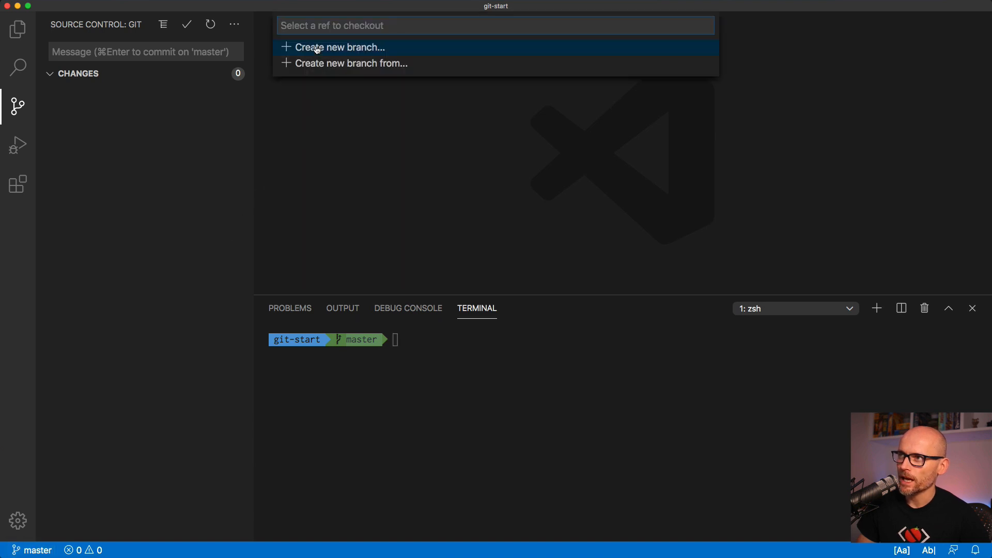
mouse_move(328, 112)
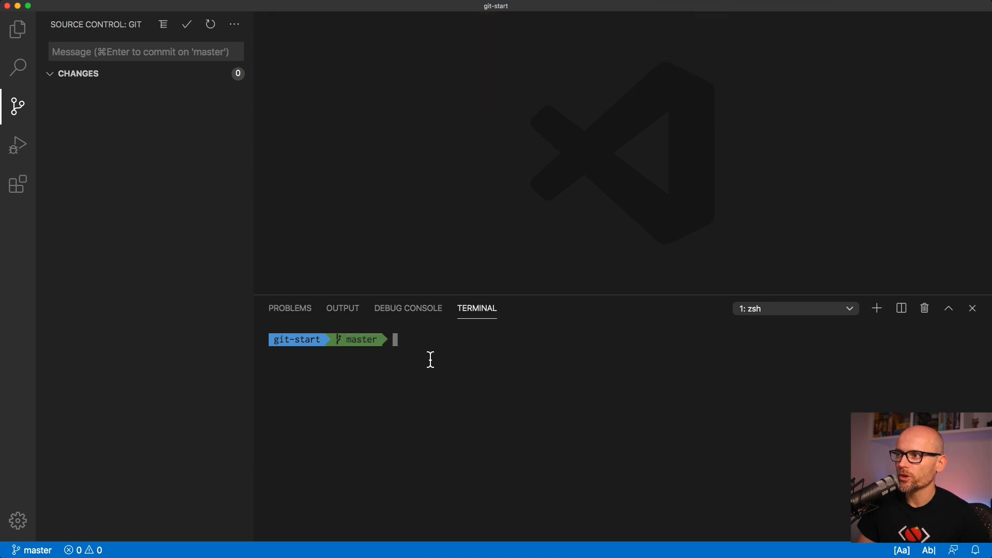
left_click(18, 29)
type("# Learning Git")
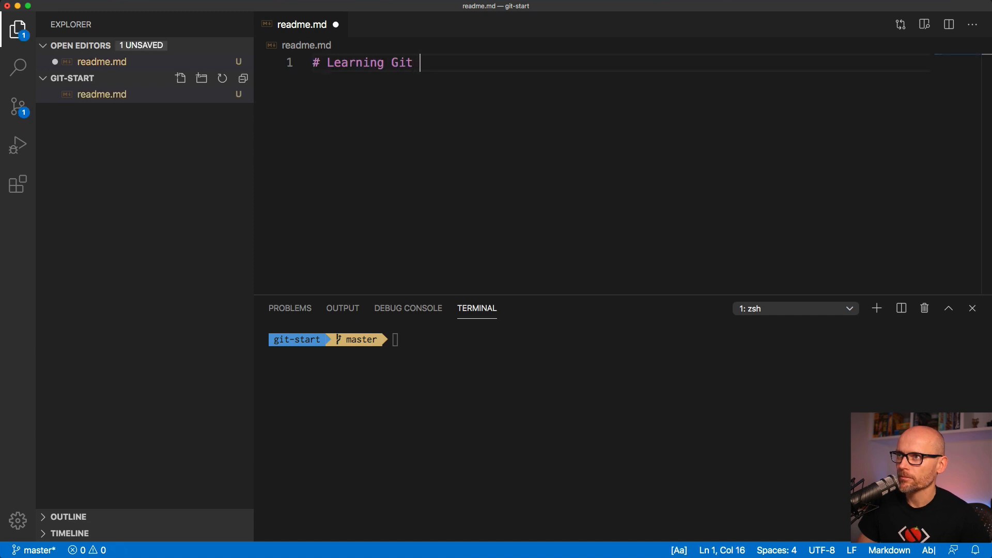
Step: Append 'in VSCode' so the readme heading reads 'Learning Git in VSCode'
type("in VSCode")
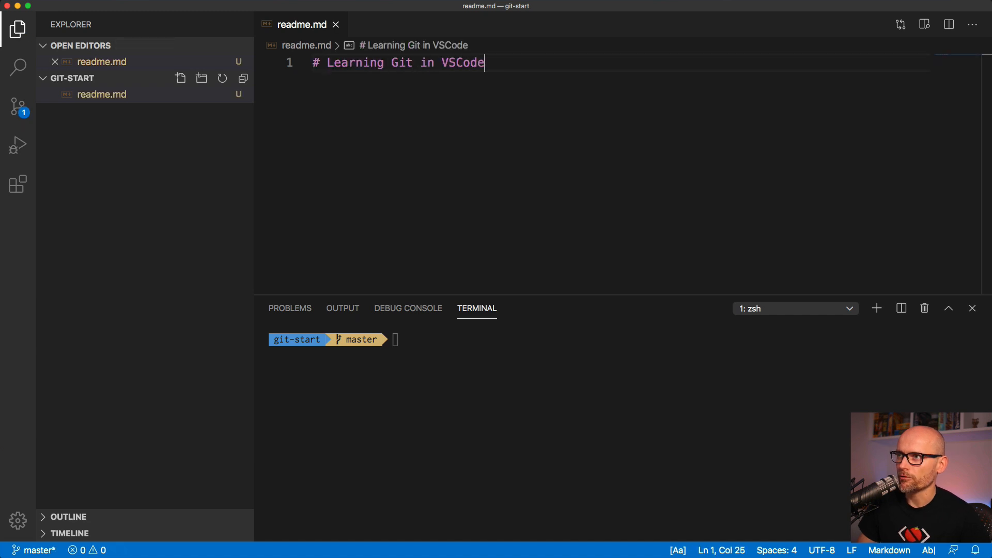
left_click(17, 108)
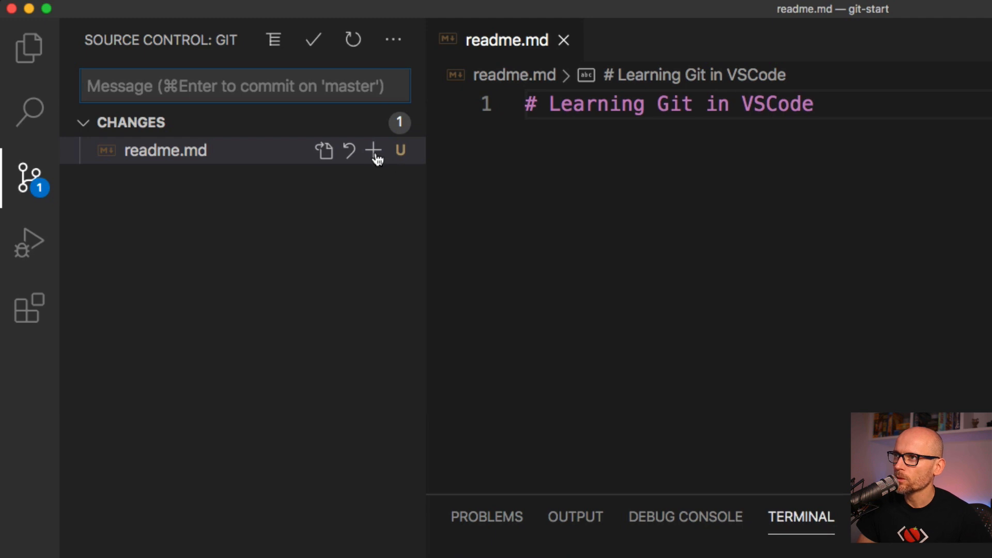
mouse_move(373, 151)
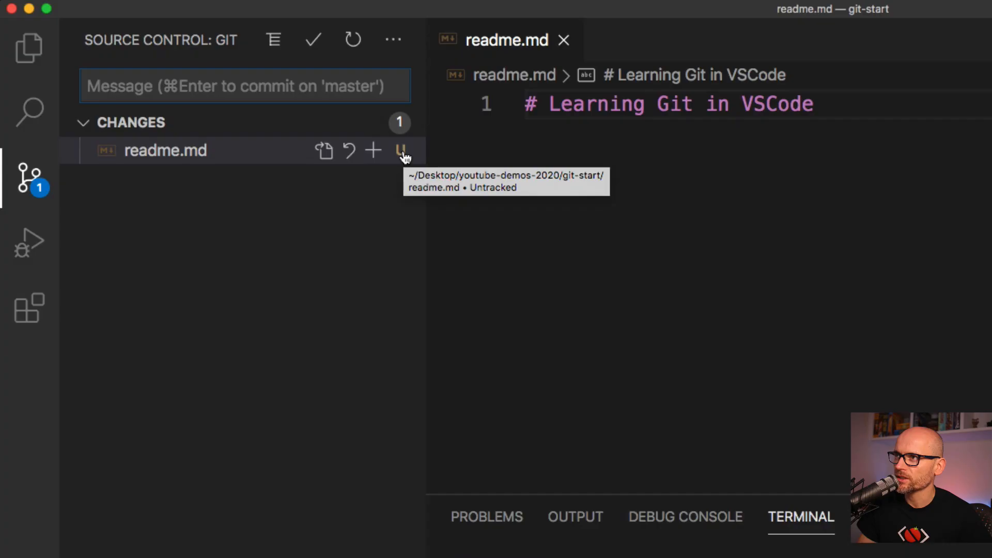
mouse_move(373, 150)
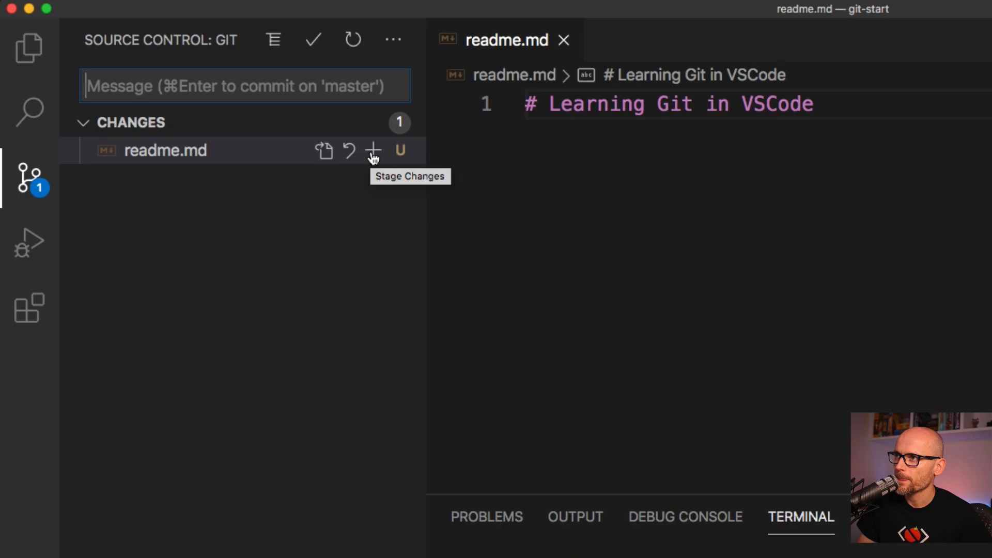
Step: Stage readme.md, unstage and restage it, then open the staged readme.md entry
left_click(373, 151)
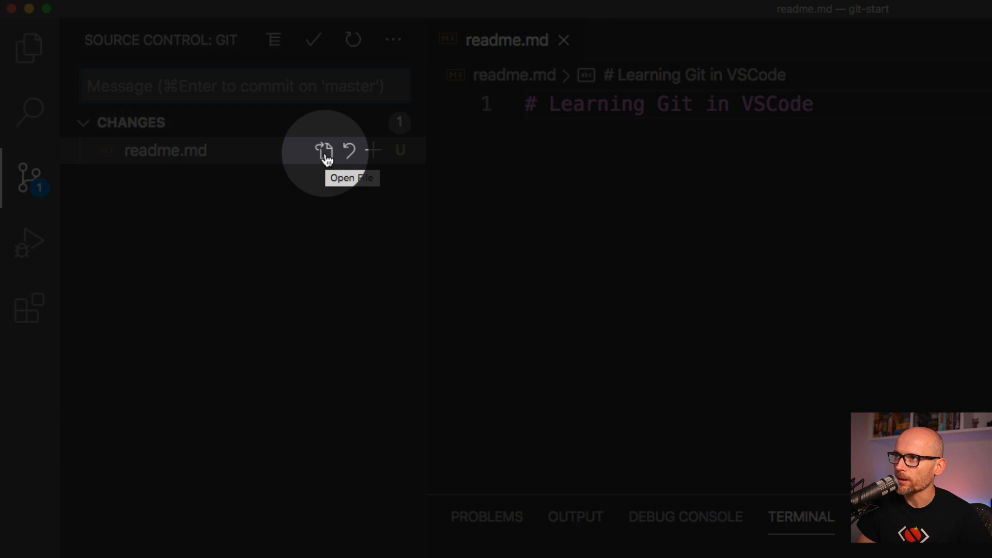
mouse_move(373, 151)
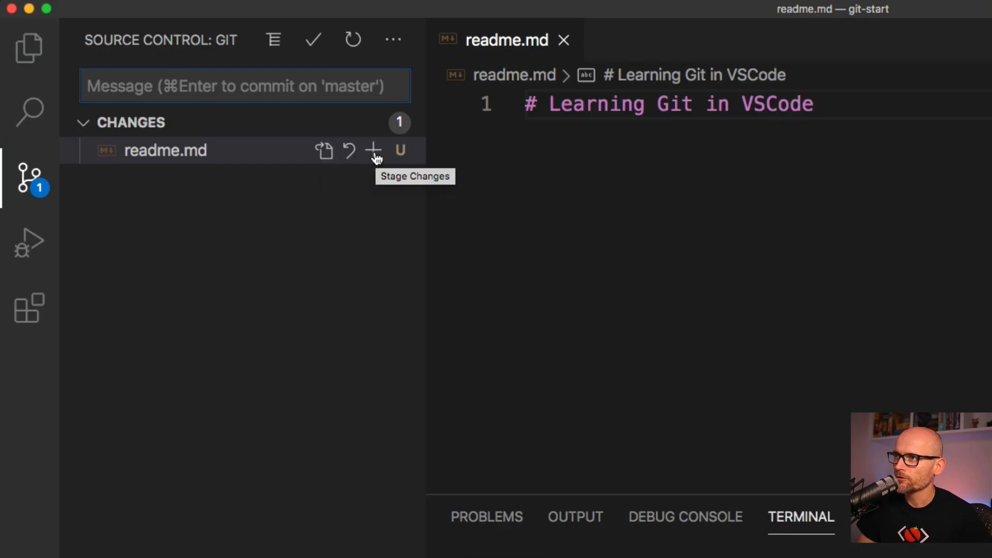
left_click(373, 151)
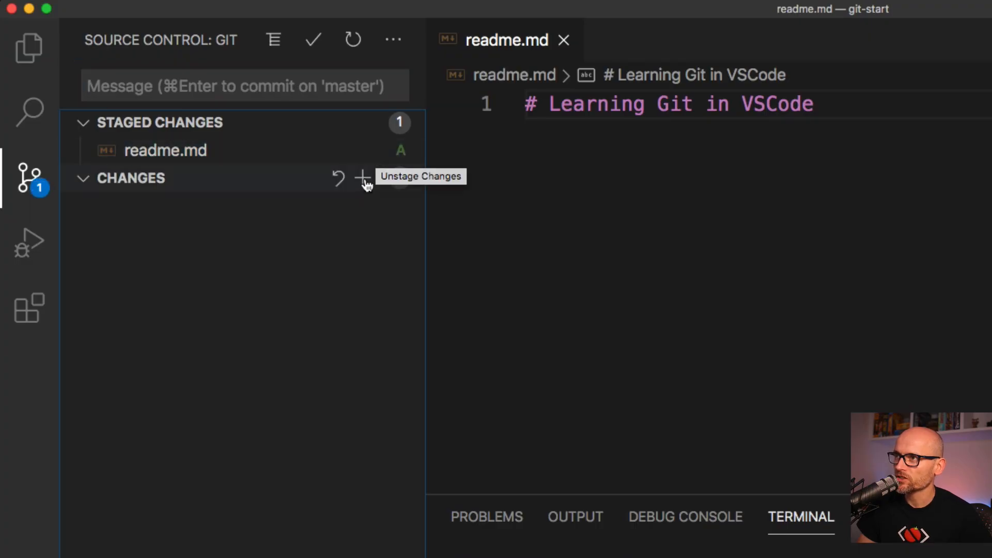
mouse_move(402, 152)
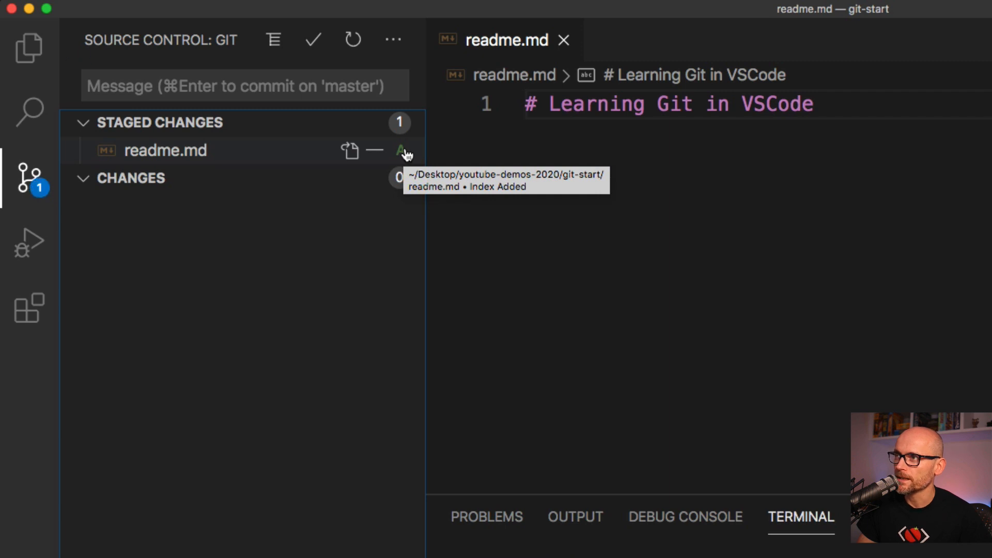
mouse_move(375, 156)
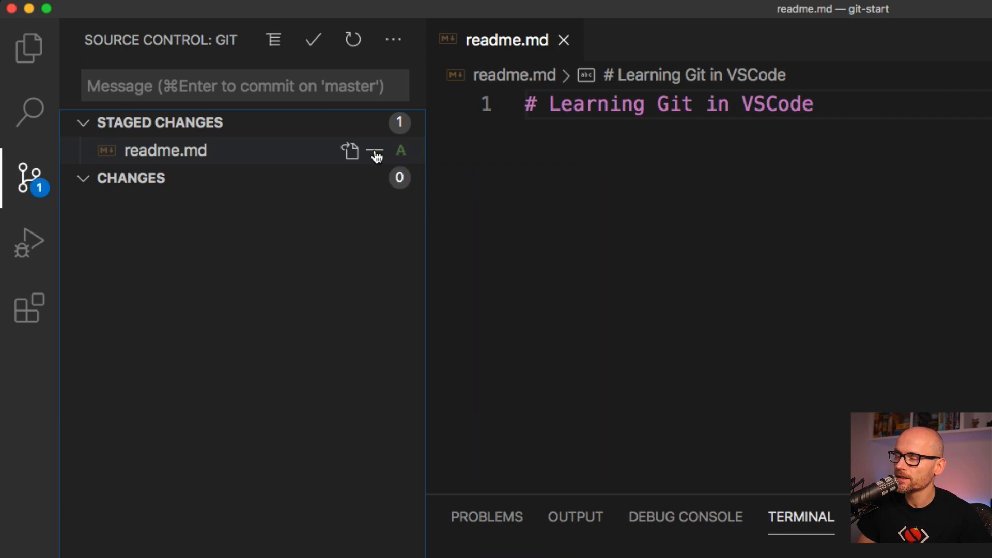
left_click(374, 150)
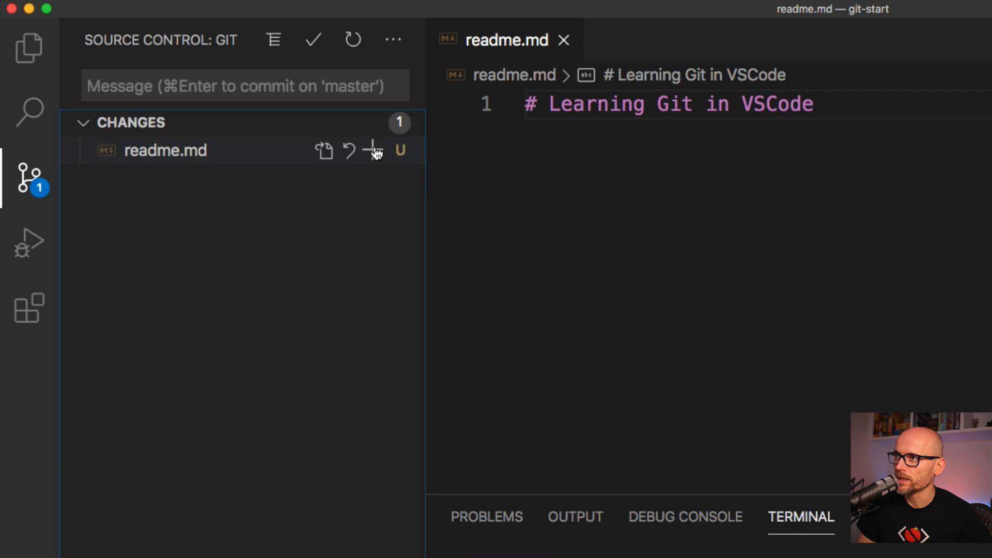
left_click(372, 150)
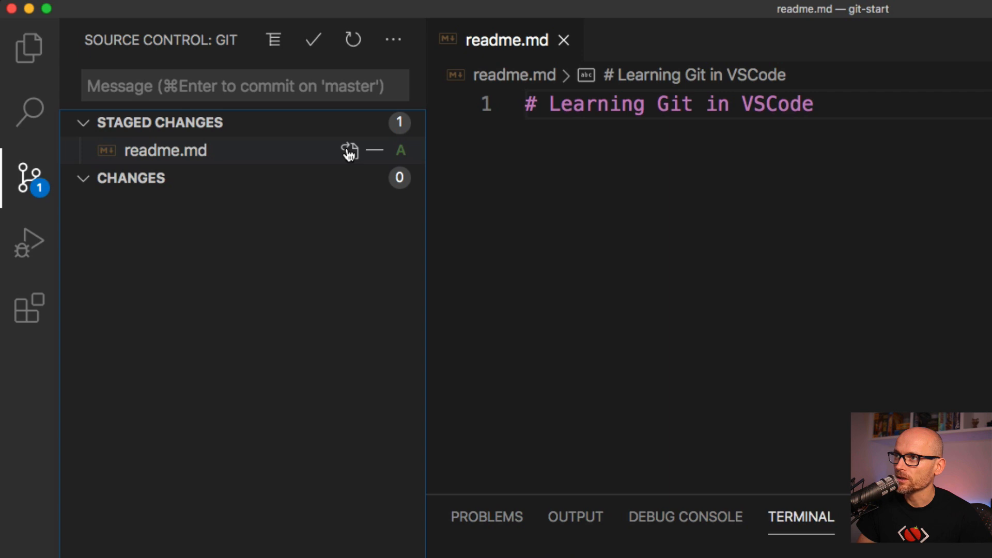
left_click(564, 39)
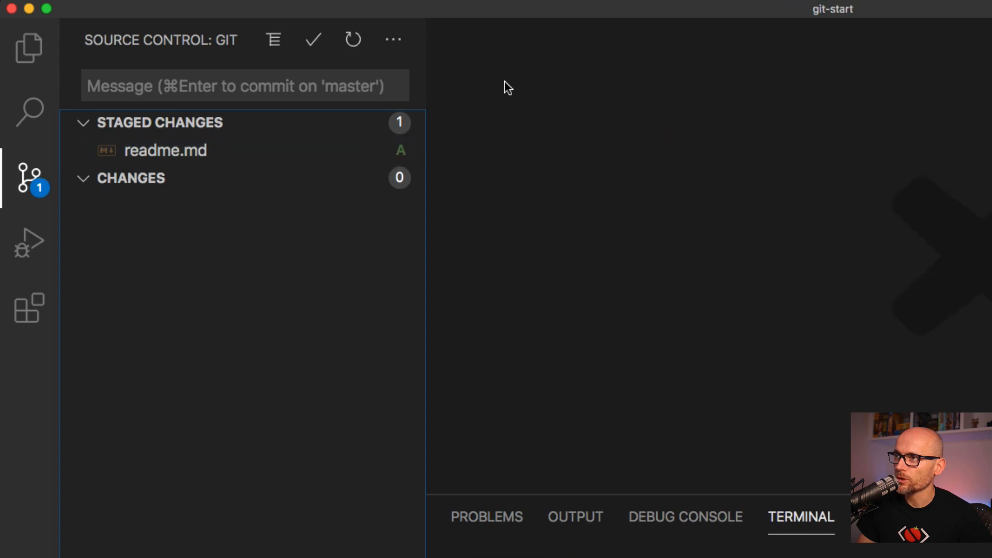
left_click(166, 150)
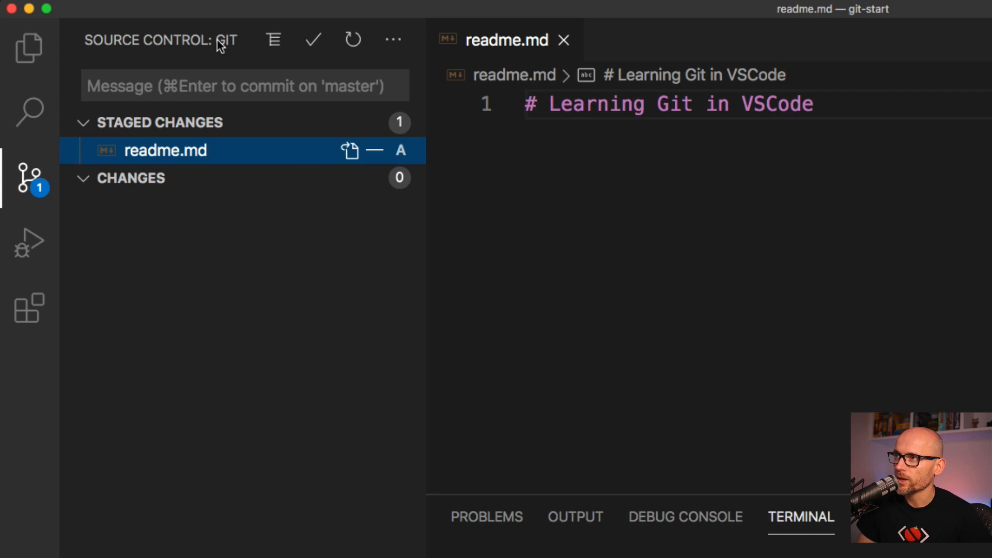
mouse_move(313, 40)
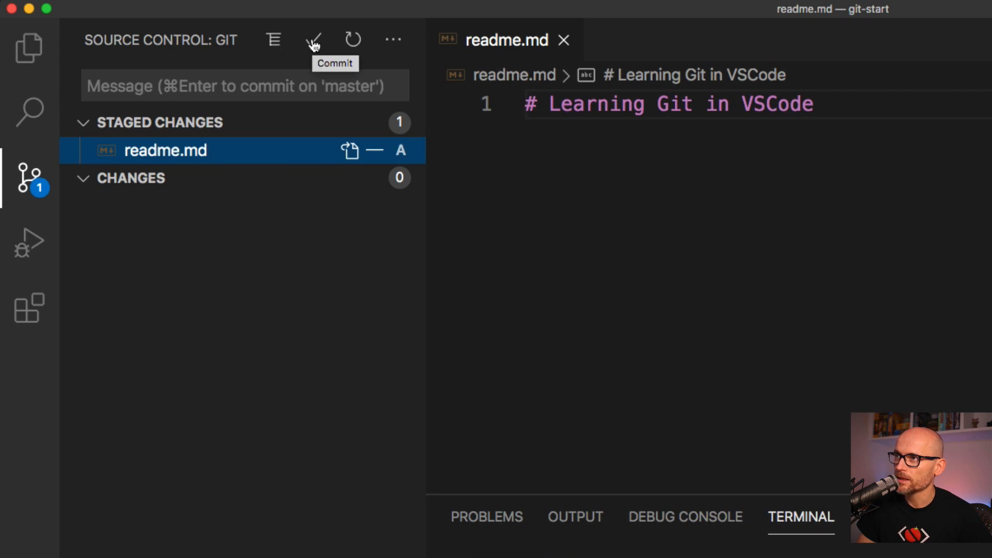
Step: Commit the staged readme.md on master from the Source Control commit action
left_click(393, 39)
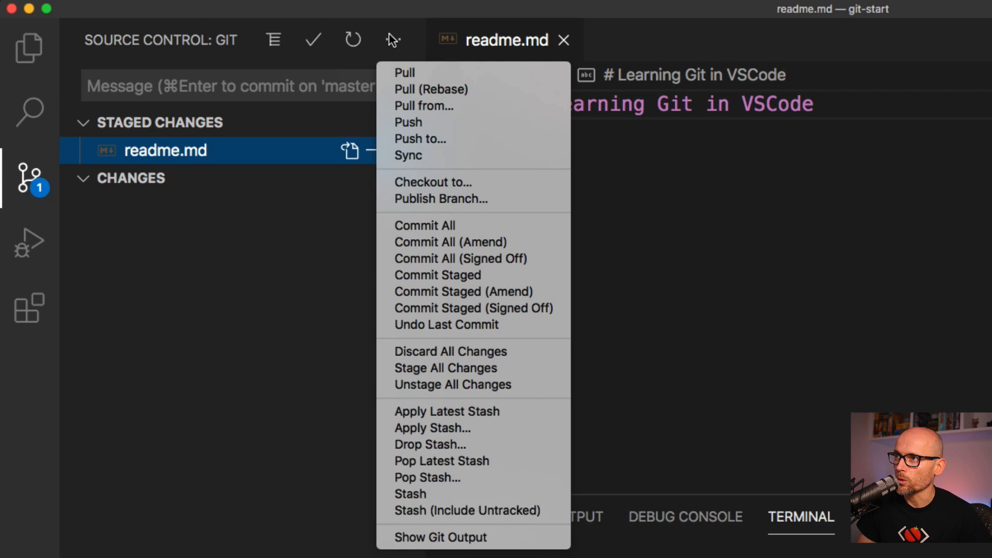
mouse_move(424, 226)
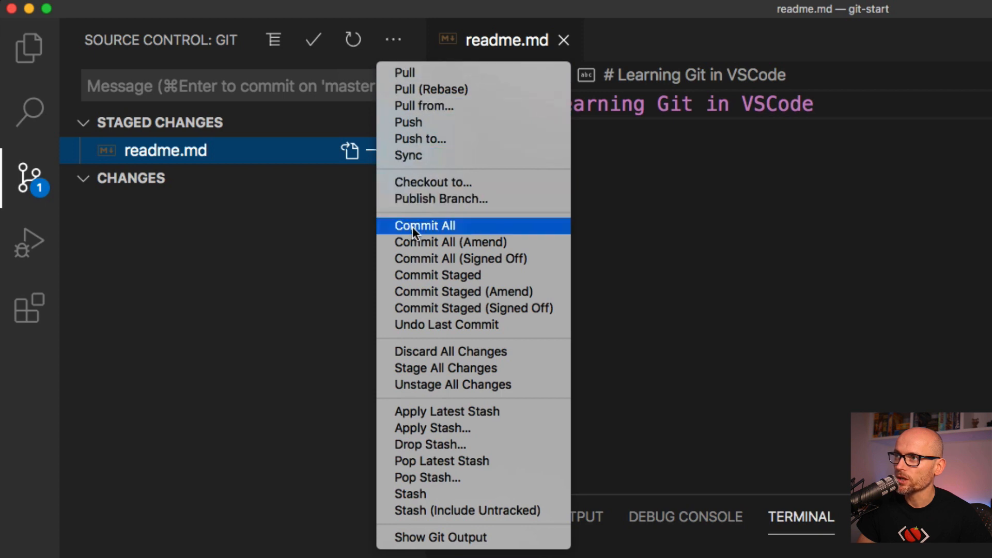
mouse_move(174, 88)
type("first comm")
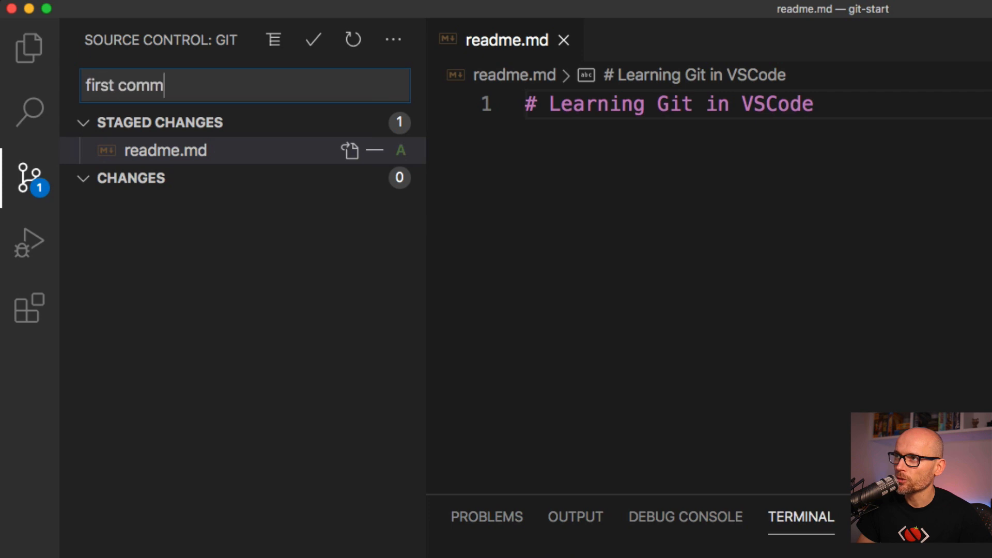
left_click(313, 40)
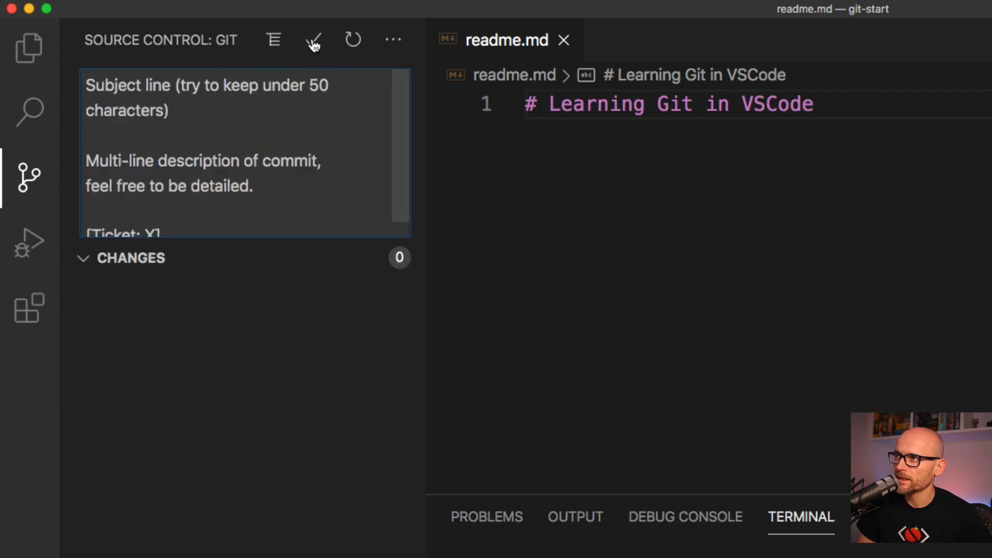
mouse_move(247, 171)
type("git log")
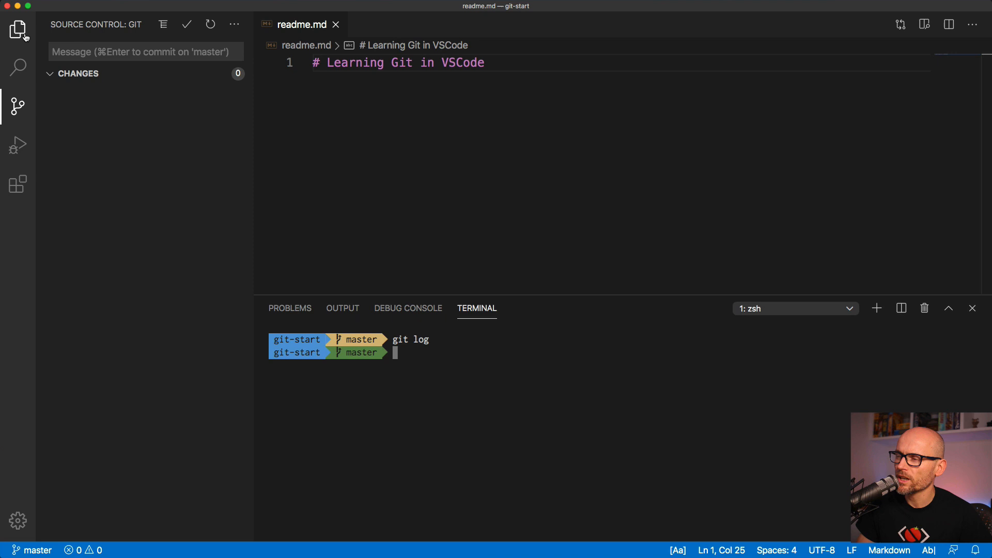
Step: Show readme.md's first commit in the refreshed Explorer Timeline panel
left_click(18, 29)
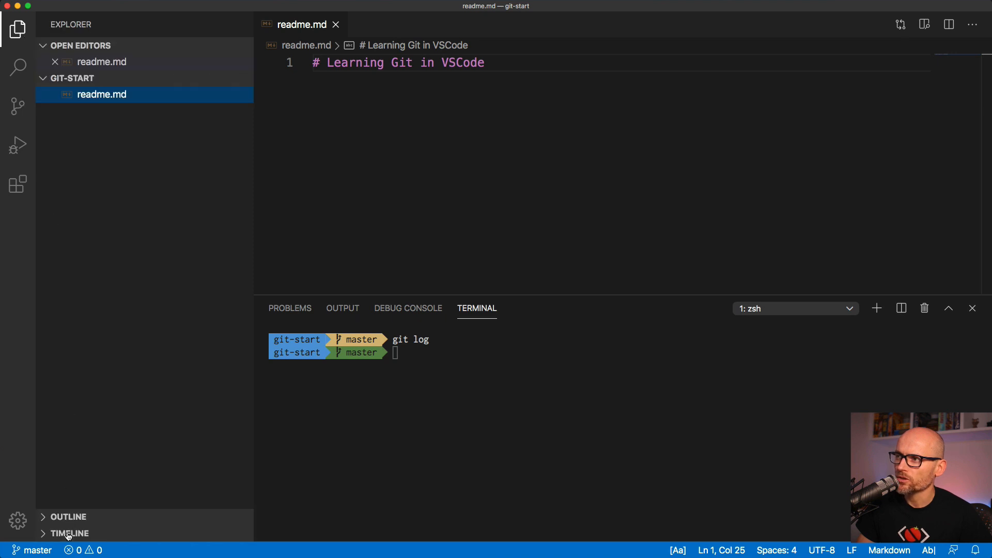
left_click(70, 533)
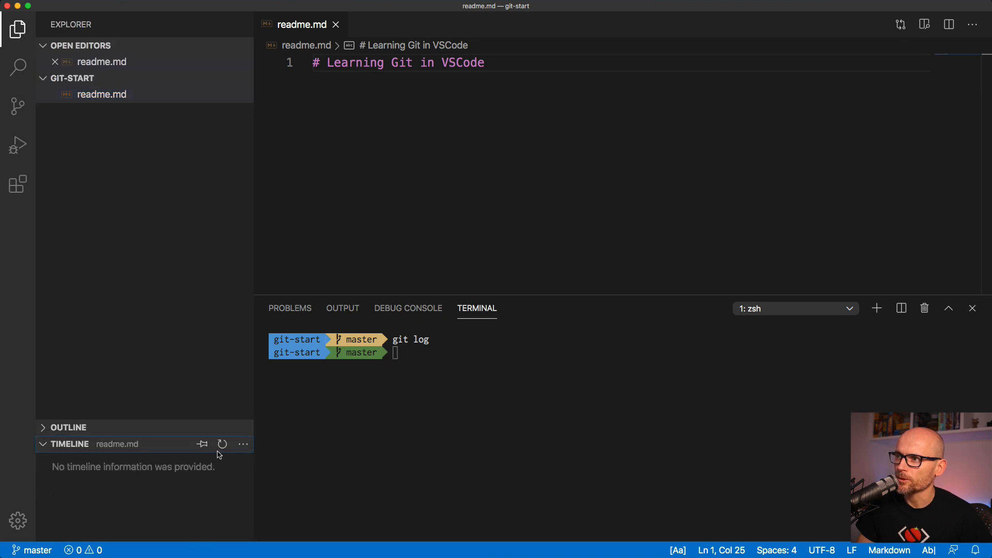
left_click(86, 461)
type("- second co")
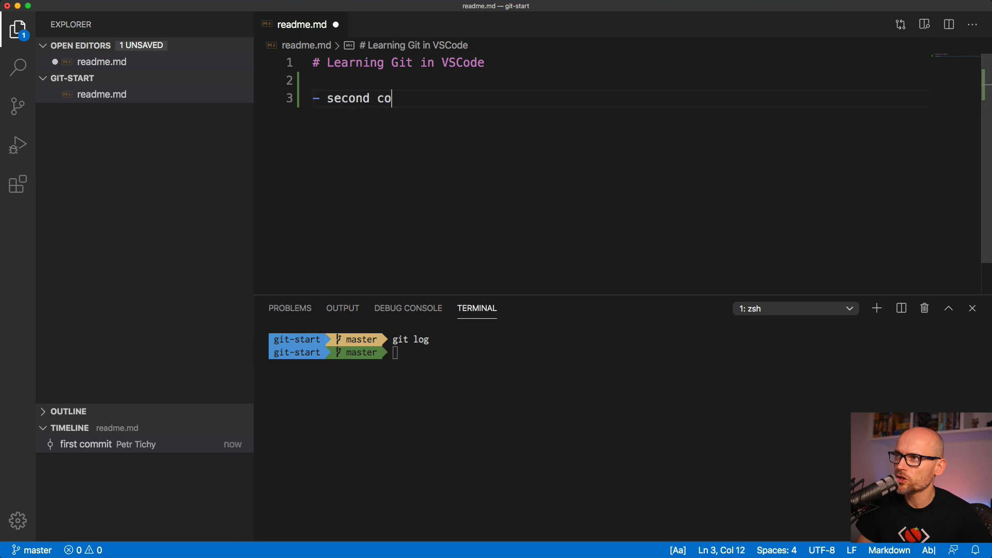
Step: Finish the 'second commit' line and amend it into the previous commit as 'second commit'
type("mmit")
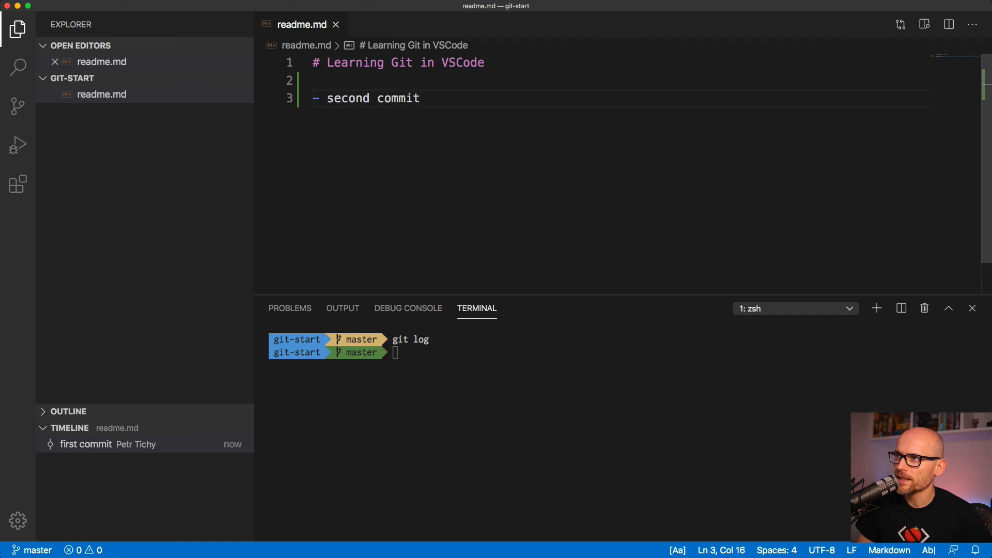
left_click(17, 105)
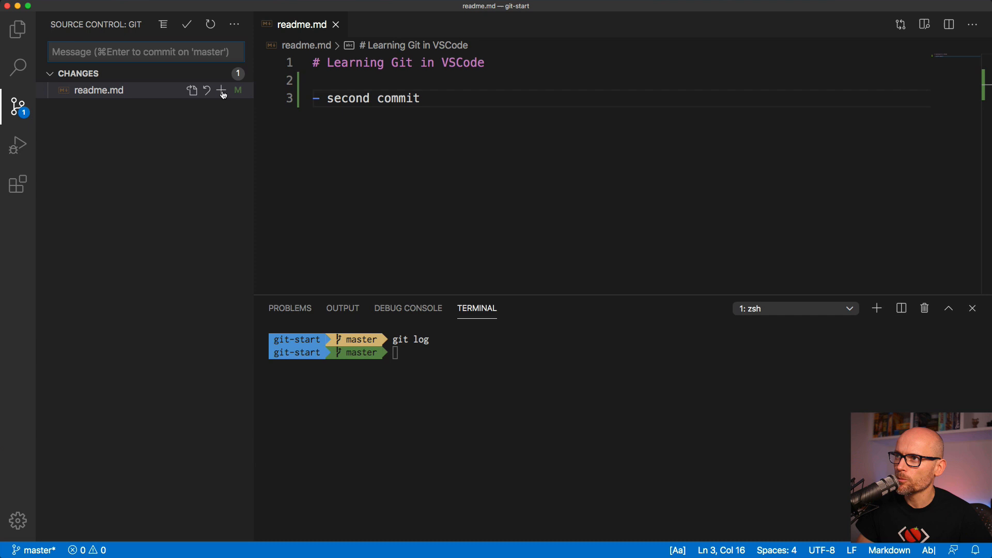
left_click(234, 24)
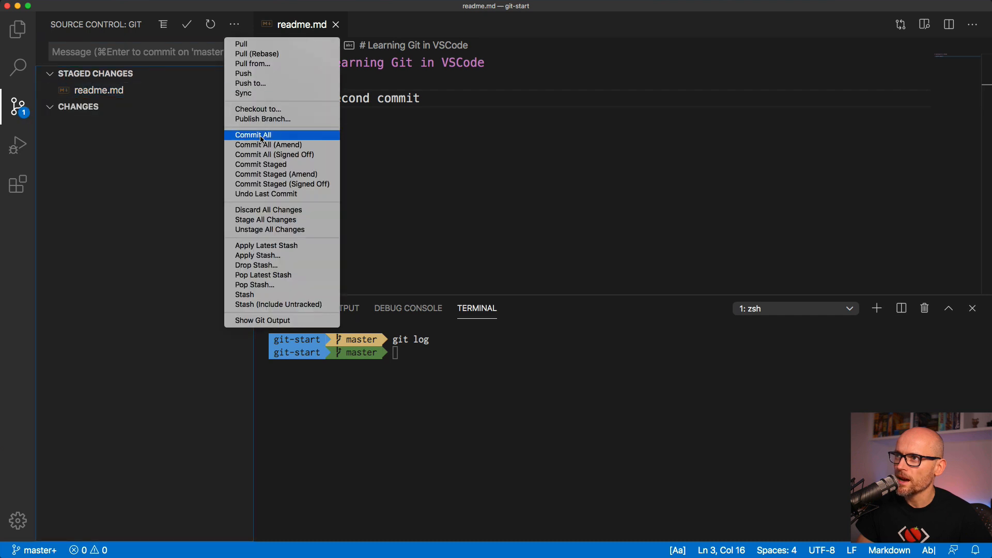
mouse_move(268, 145)
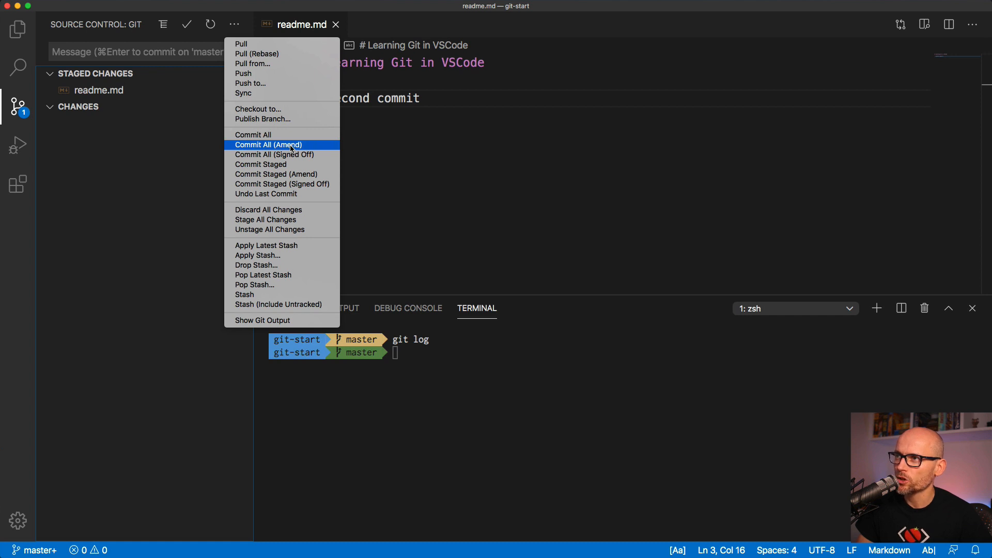
left_click(267, 144)
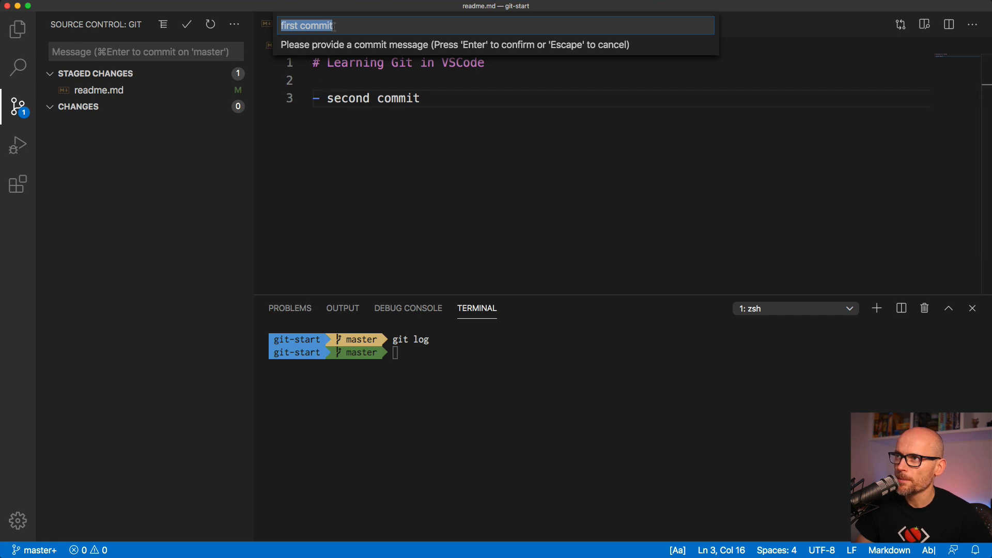
type("second commit")
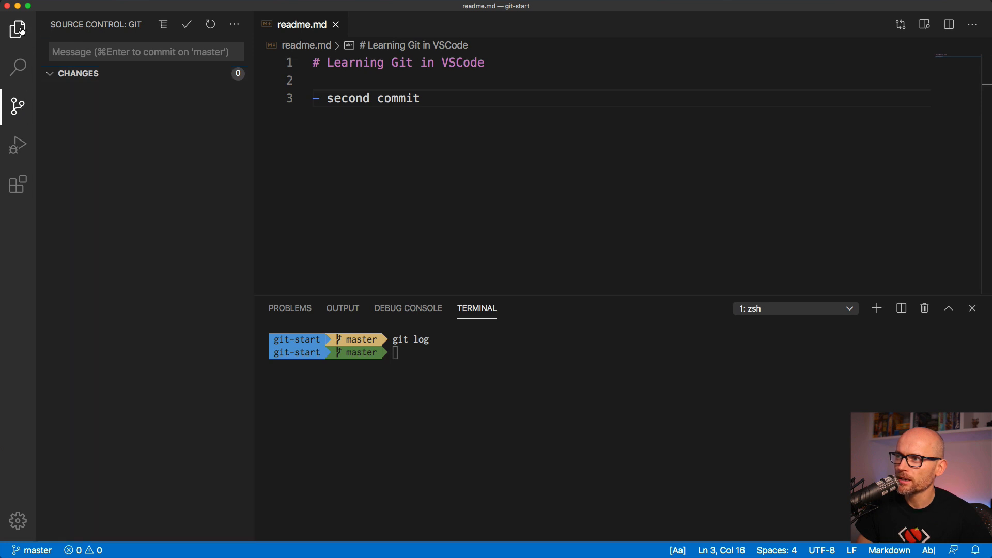
left_click(17, 29)
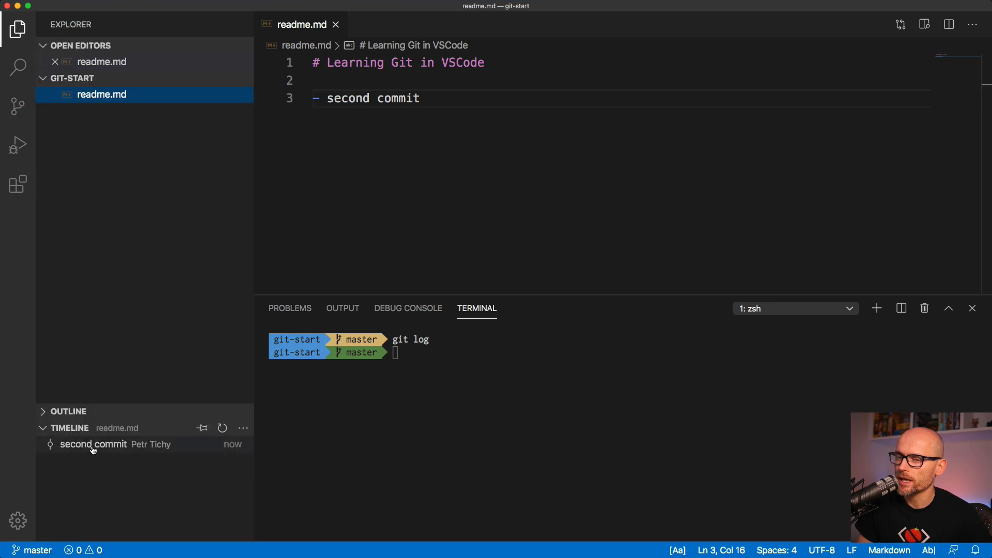
left_click(93, 444)
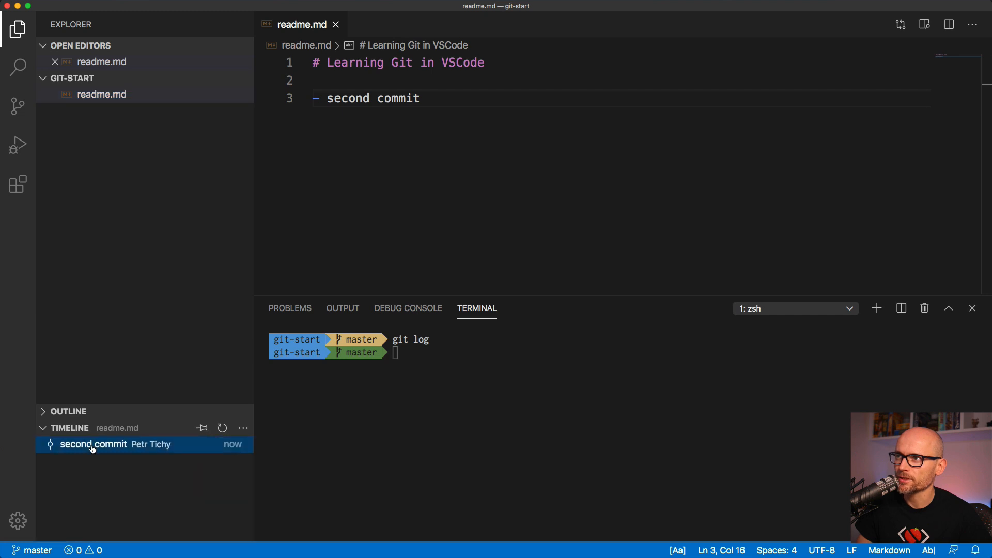
left_click(93, 445)
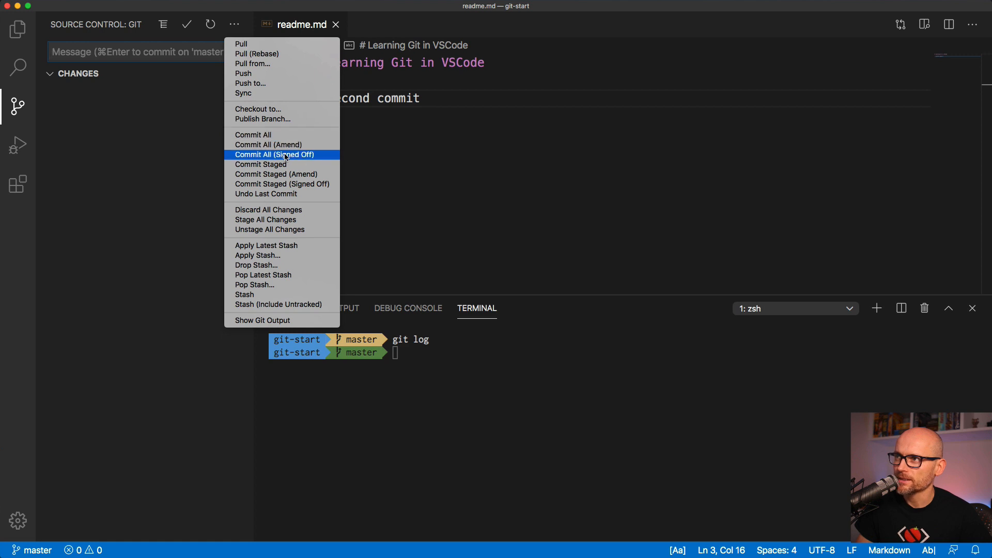
mouse_move(282, 155)
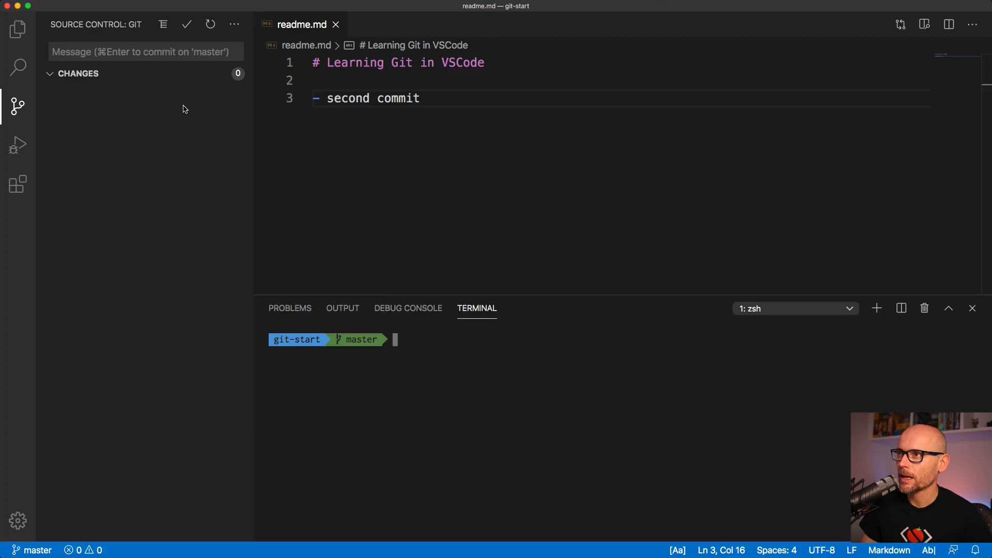
left_click(234, 24)
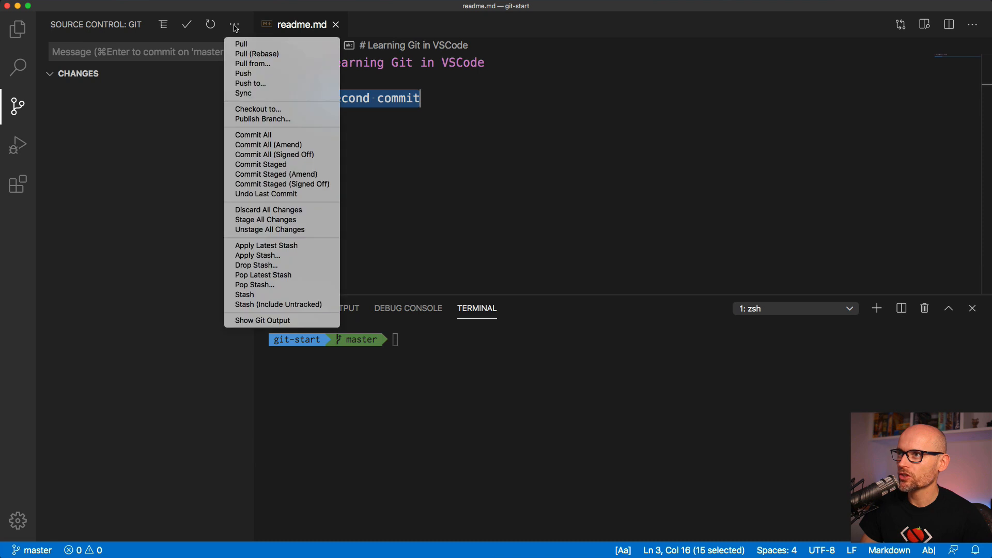
mouse_move(242, 43)
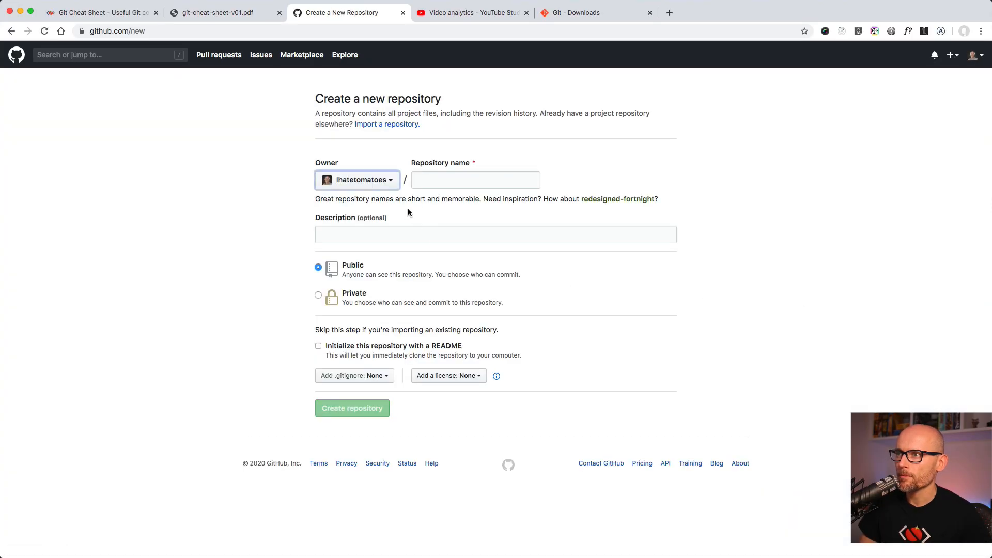
Step: Enter git-vscode-demo as the repository name and create the public repository
left_click(476, 180)
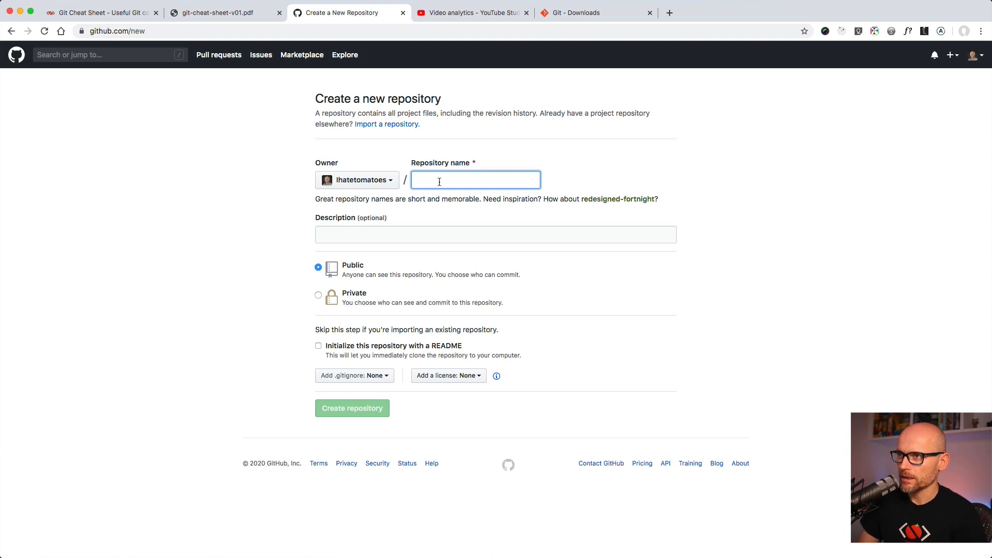
type("git-vscode-demo")
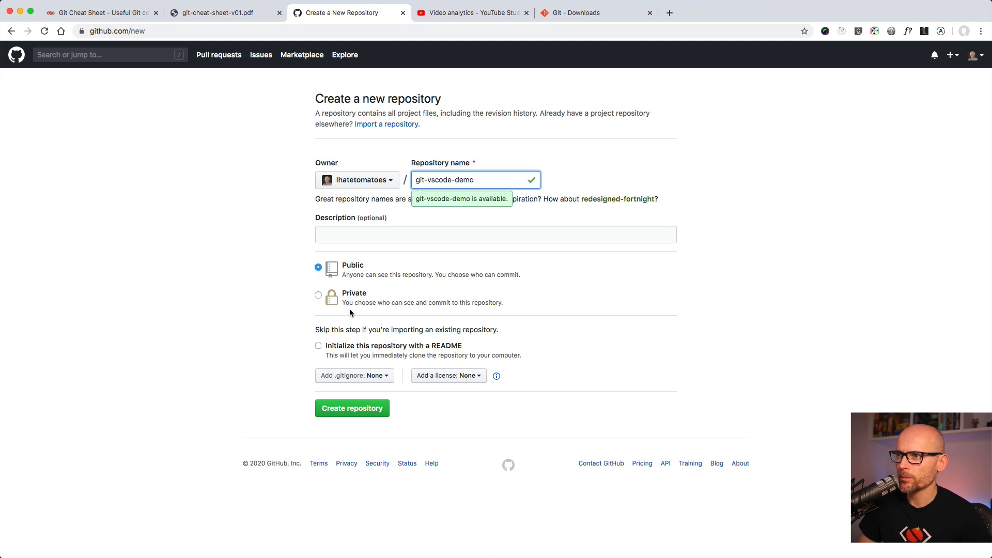
left_click(352, 409)
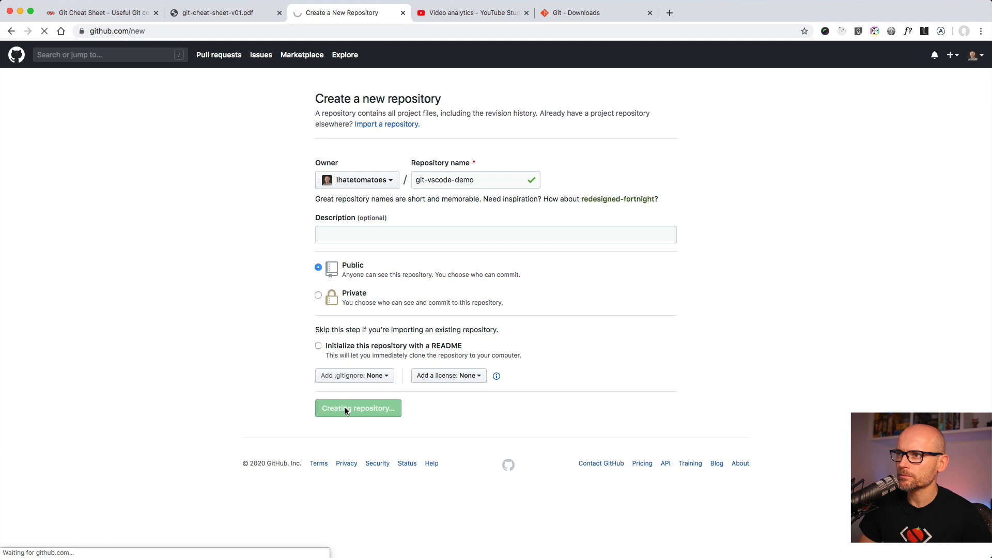
left_click(358, 409)
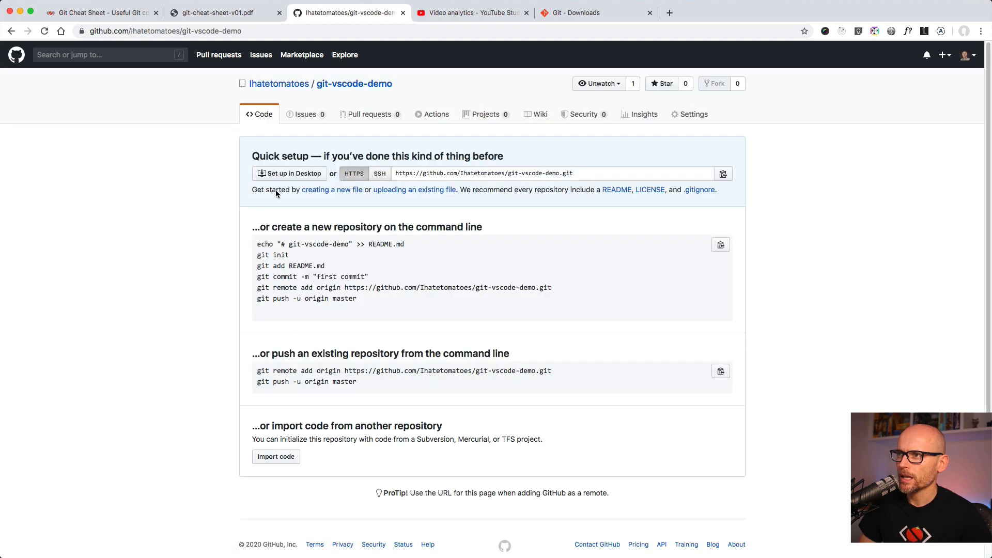
mouse_move(361, 221)
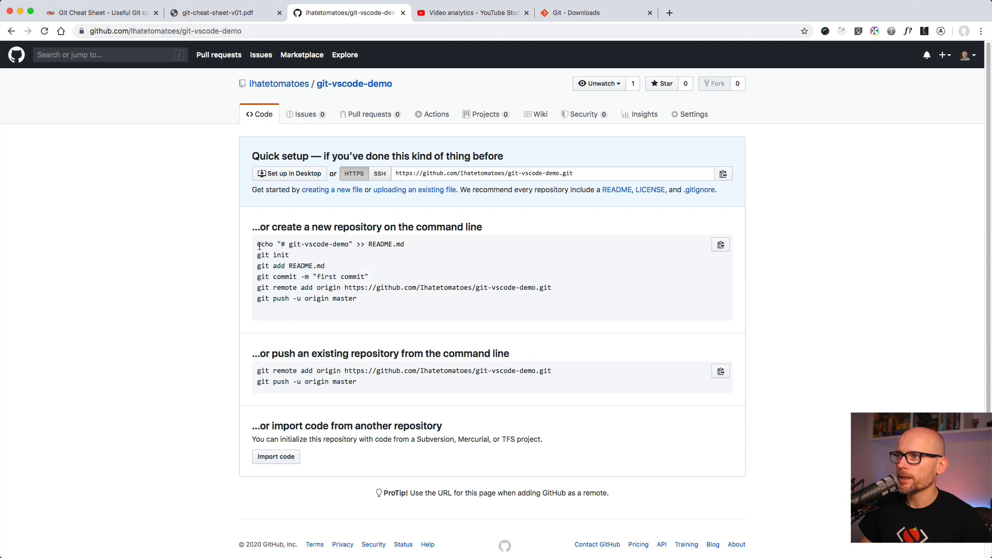
left_click_drag(258, 244, 368, 276)
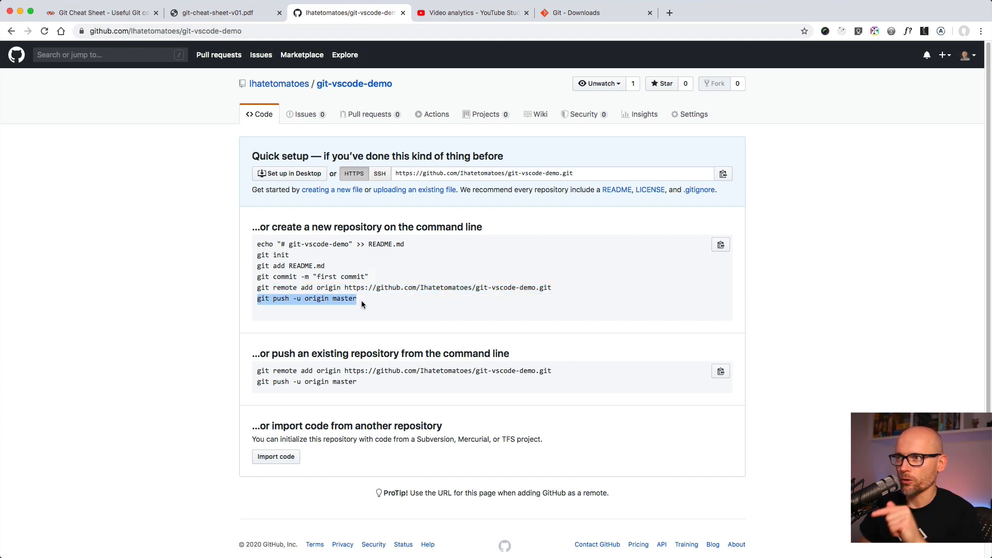
left_click_drag(356, 298, 257, 287)
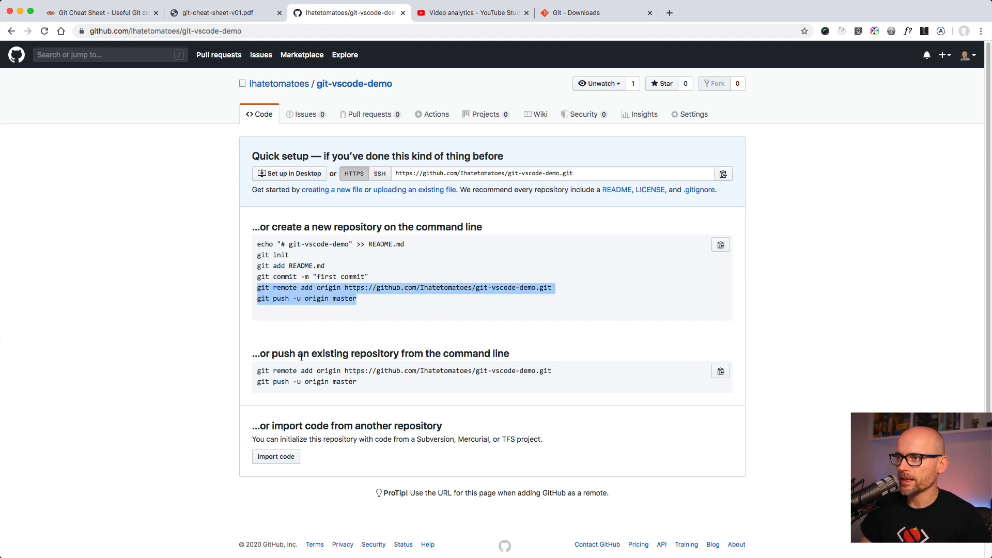
left_click_drag(271, 353, 341, 353)
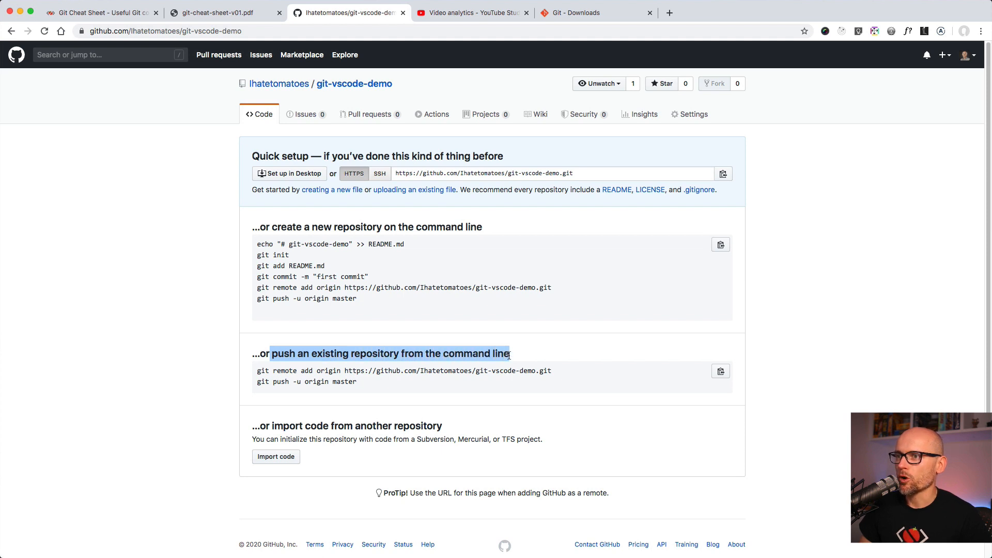
left_click_drag(272, 353, 370, 382)
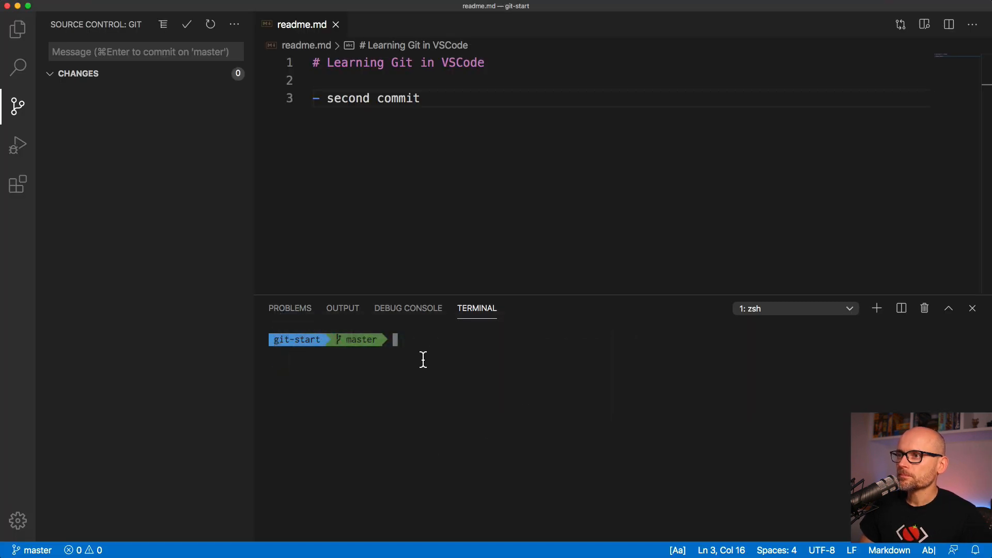
type("git remote add origin https://github.com/Ihatetomatoes/git-vscode-demo.git")
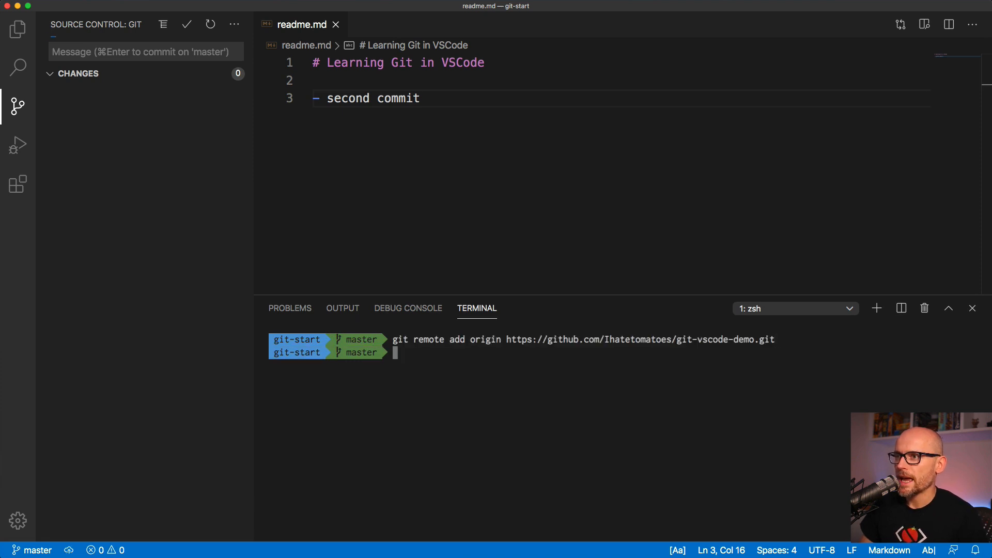
type("git remote")
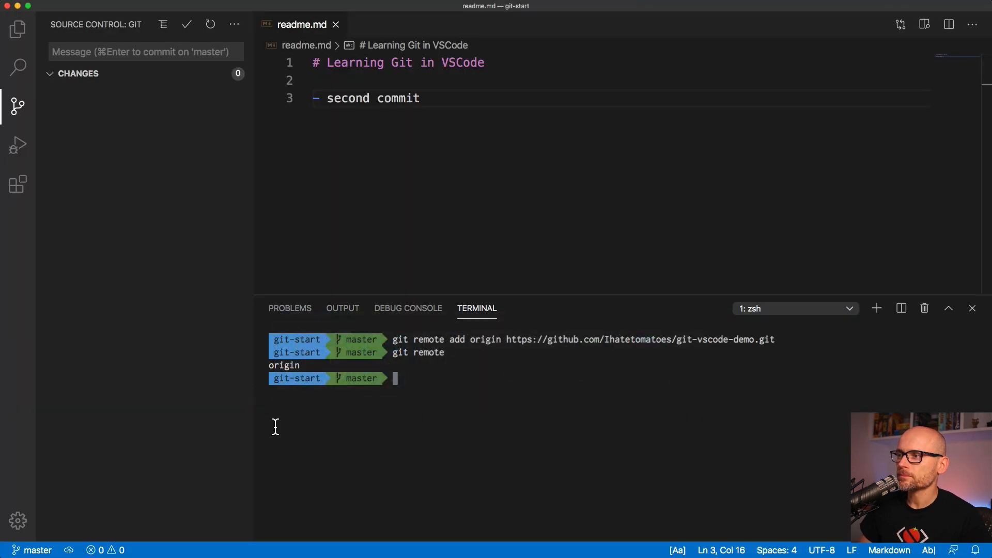
type("git push -u origin master")
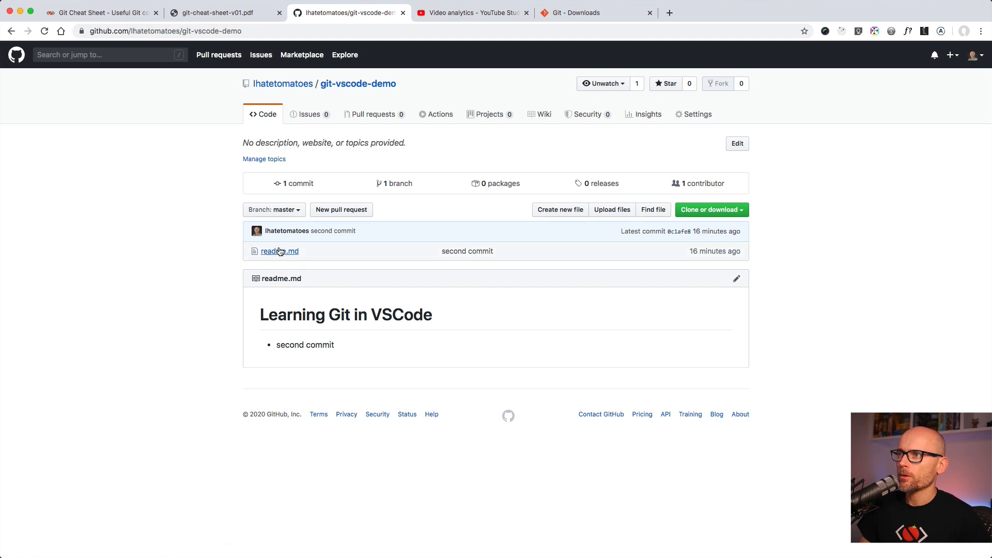
Step: Open readme.md in git-vscode-demo and switch it into GitHub's web editor
left_click(397, 183)
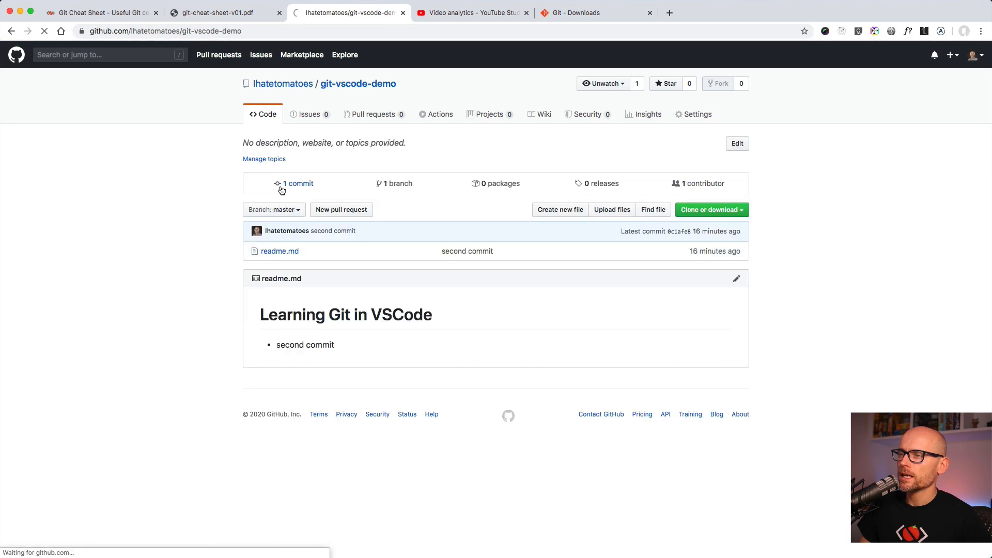
left_click(299, 183)
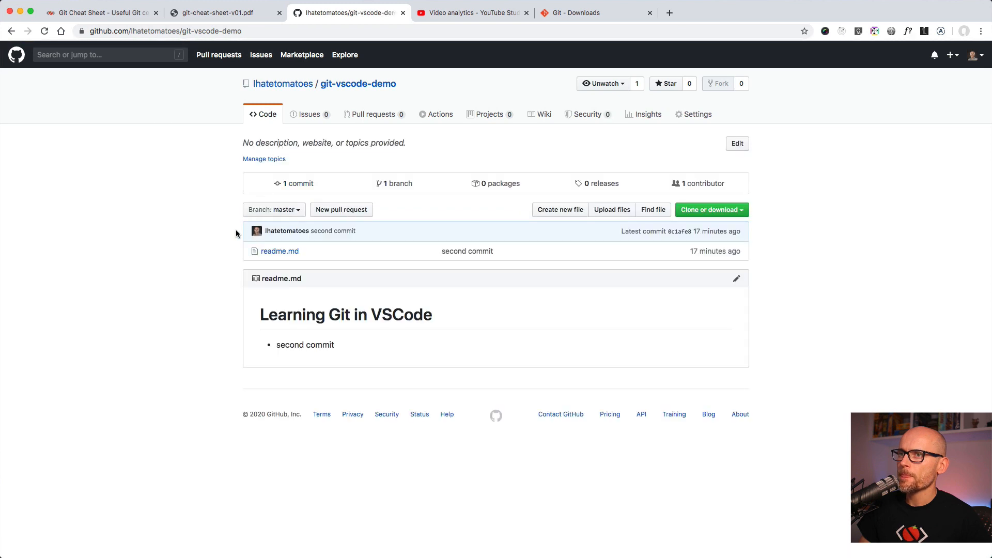
left_click(279, 251)
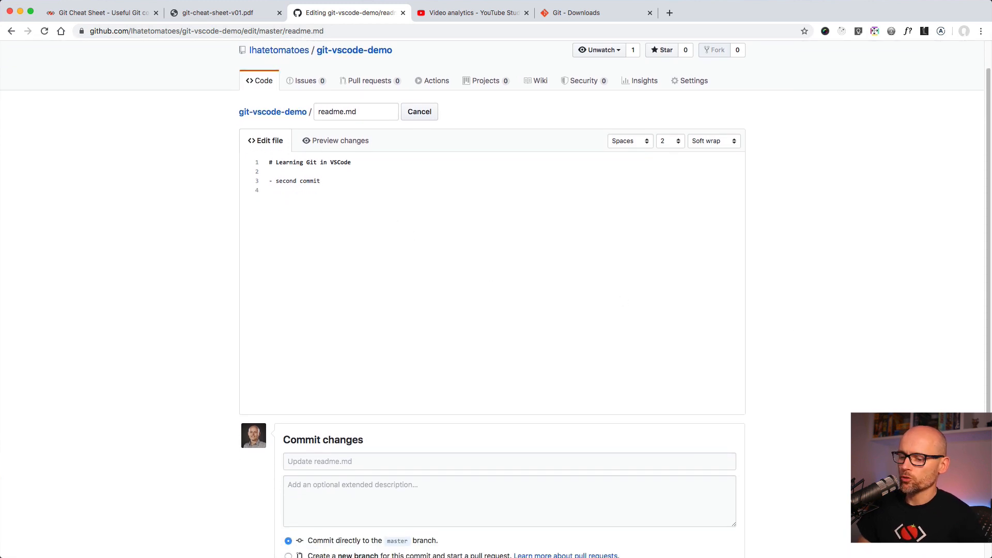
Step: Add the bullet '- another line' to readme.md and commit it directly to master
type("- a")
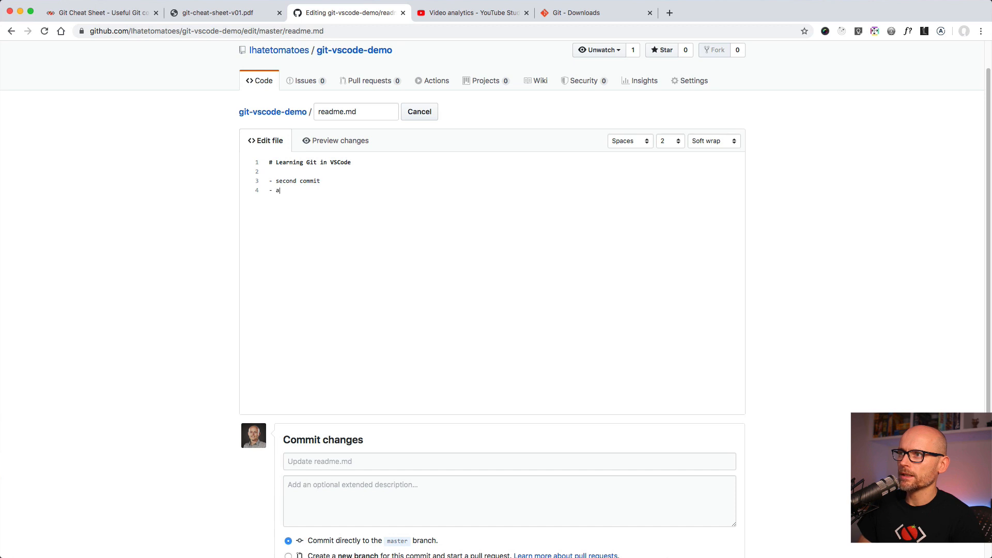
type("nother line")
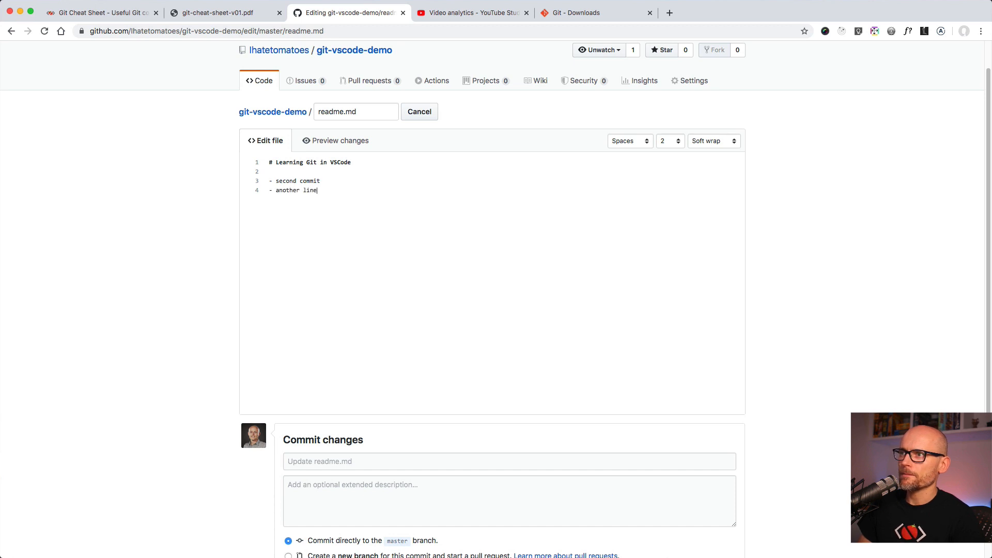
scroll("down", 3)
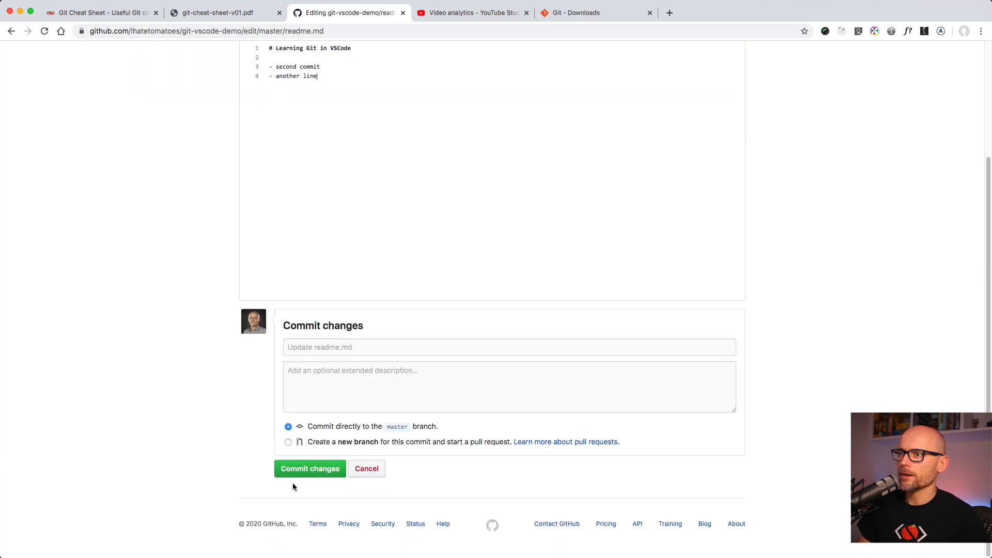
left_click(310, 469)
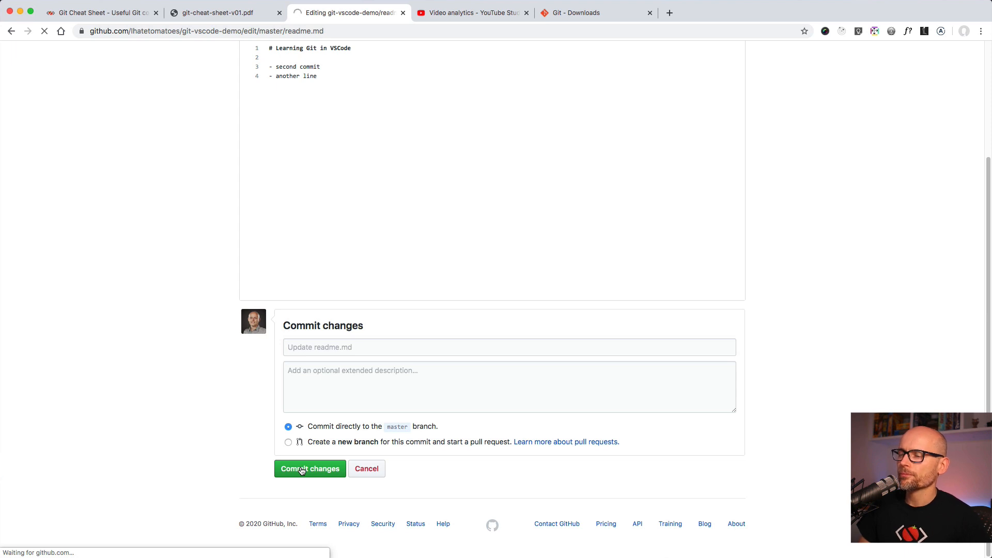
left_click(309, 469)
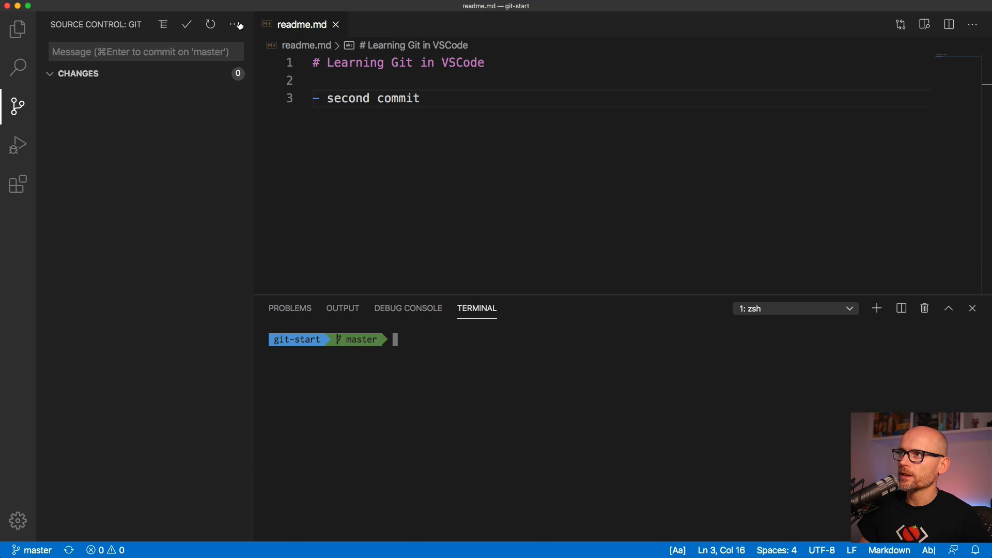
Step: Pull the '- another line' web edit into local readme.md, then close the folder
left_click(235, 24)
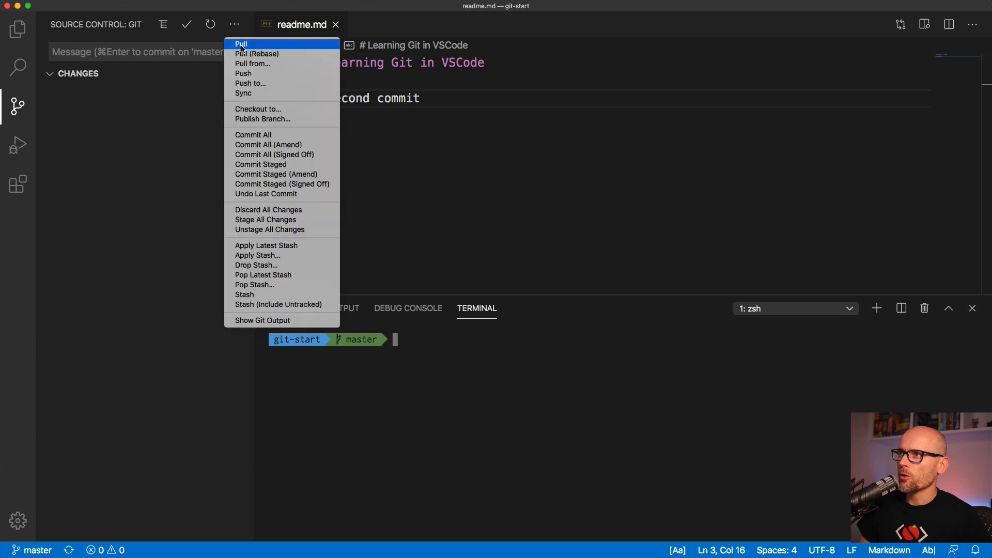
mouse_move(246, 45)
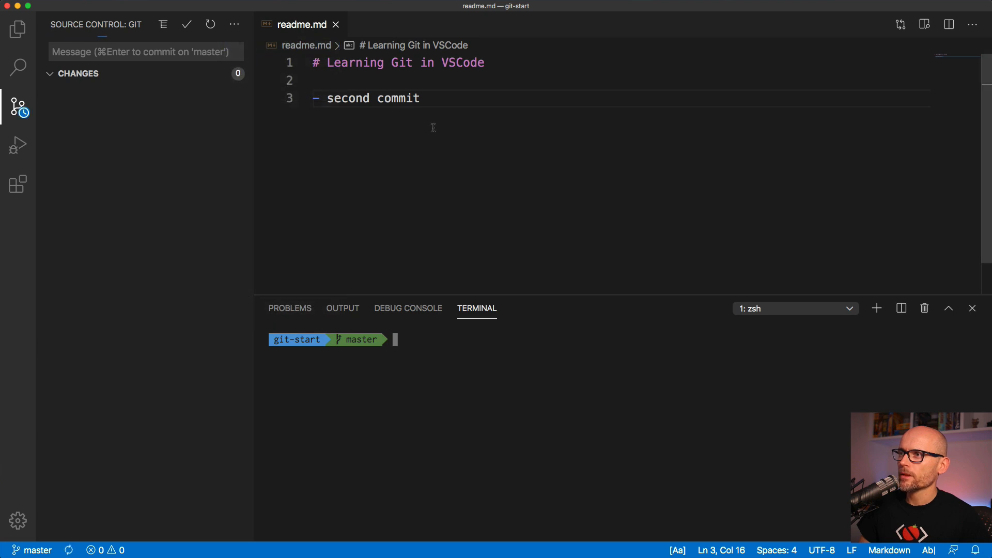
type("- another line")
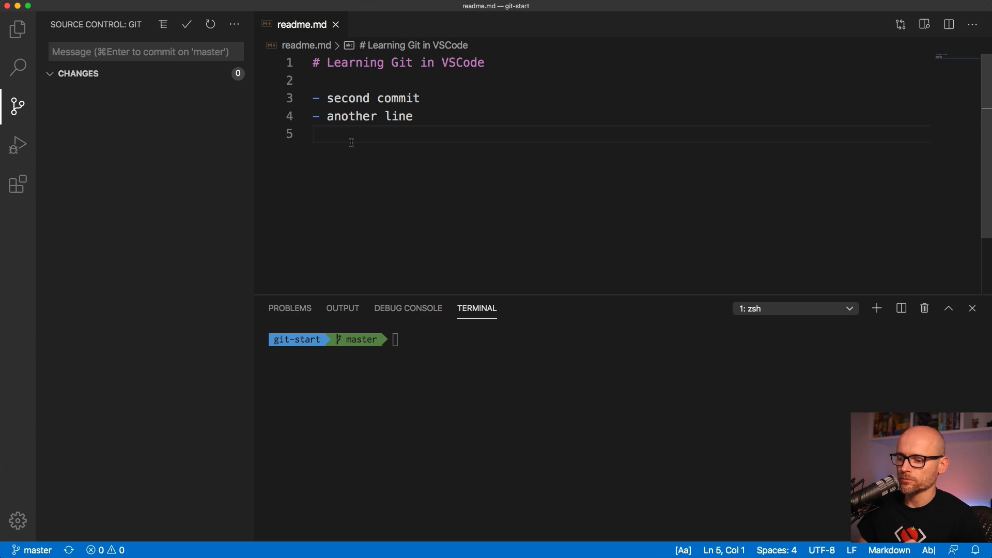
left_click(17, 30)
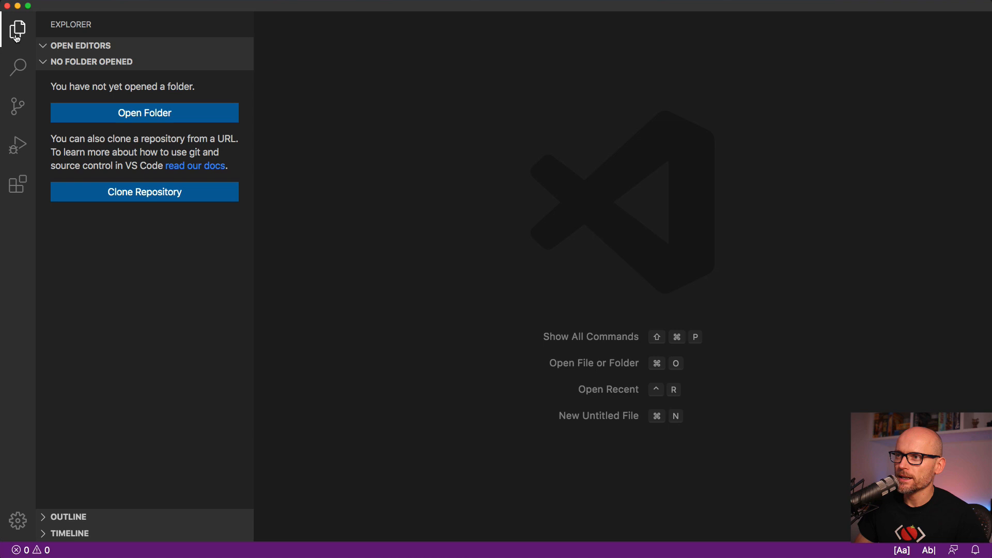
Step: From the Source Control view, run Git: Clone via the command palette
left_click(17, 106)
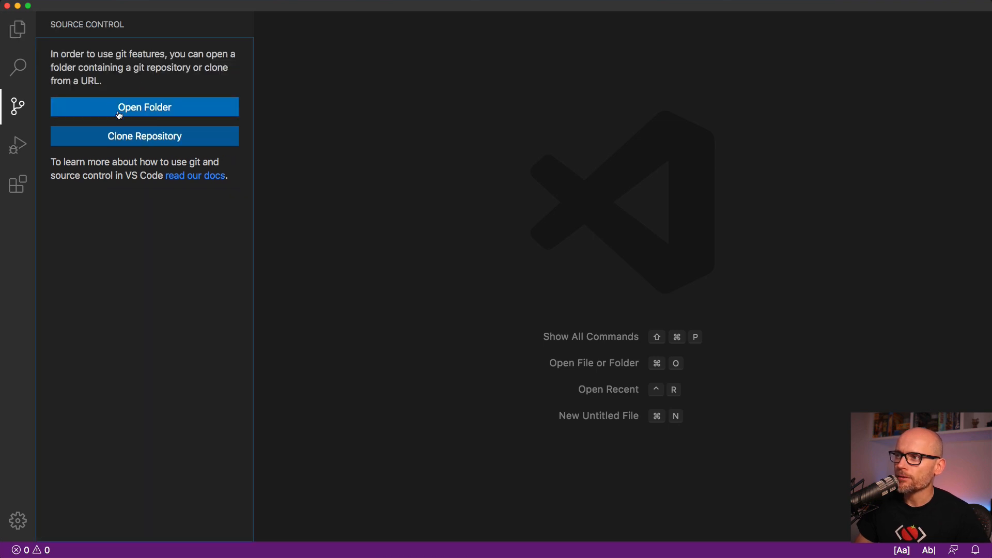
mouse_move(298, 140)
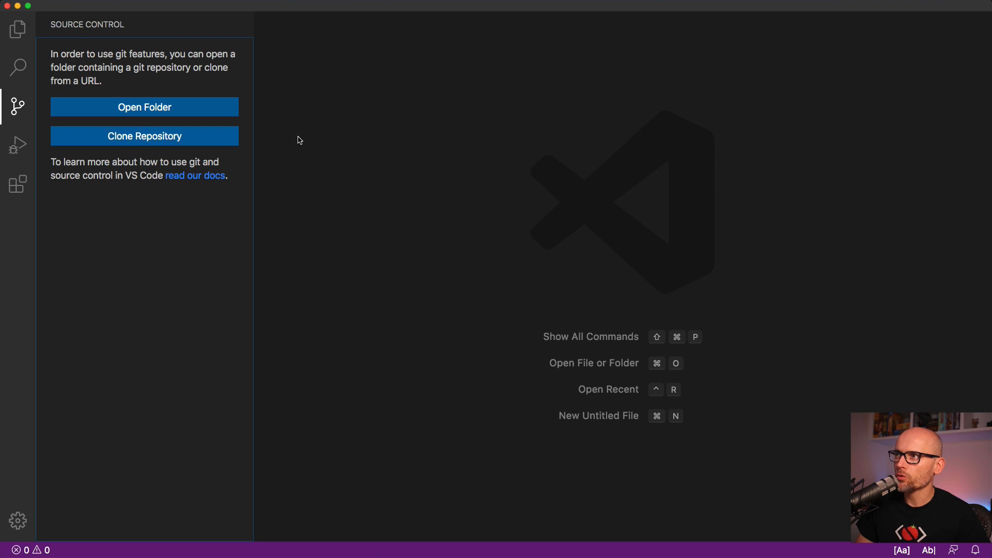
key("cmd+shift+p")
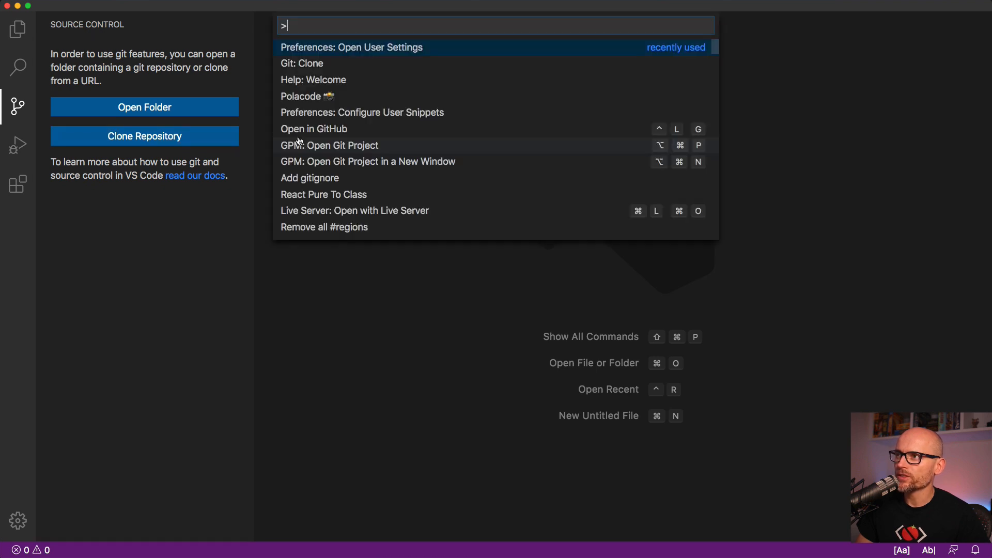
type("Gi")
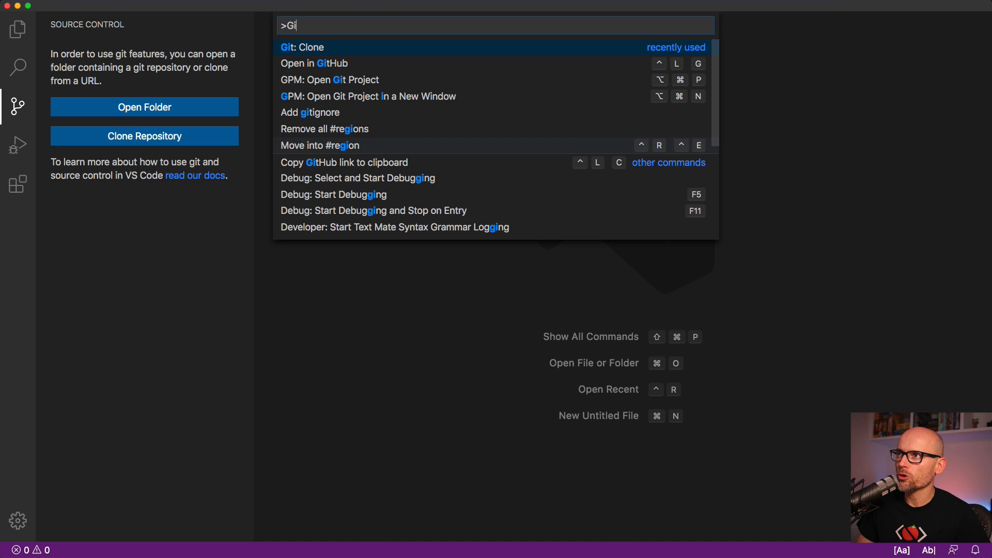
type("t:cl")
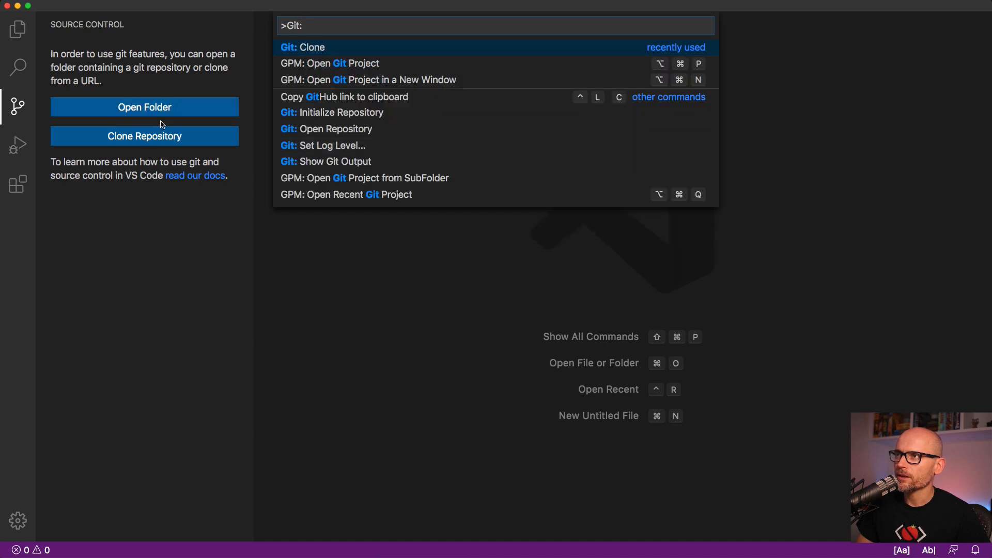
left_click(303, 47)
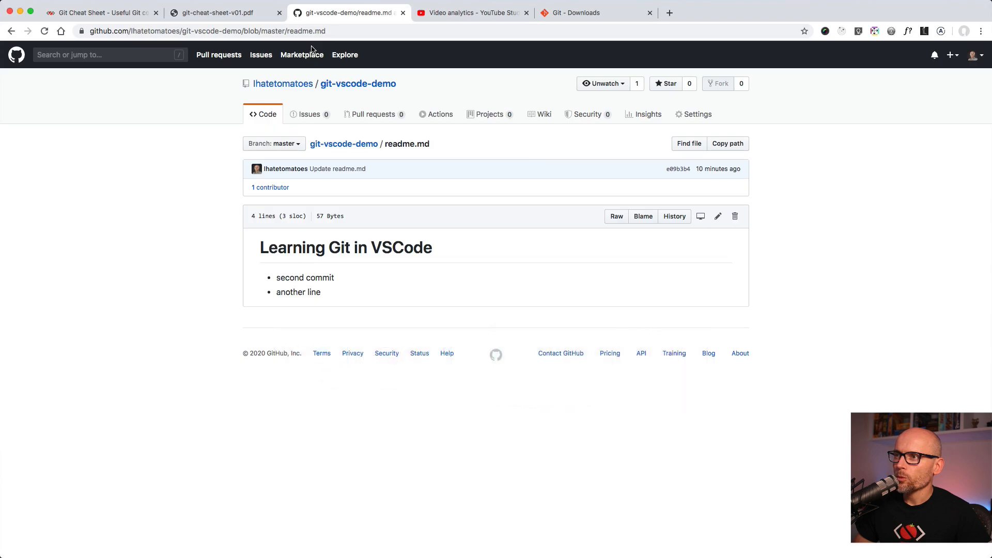
Step: Copy the git-vscode-demo repository URL from Chrome's address bar
left_click(357, 84)
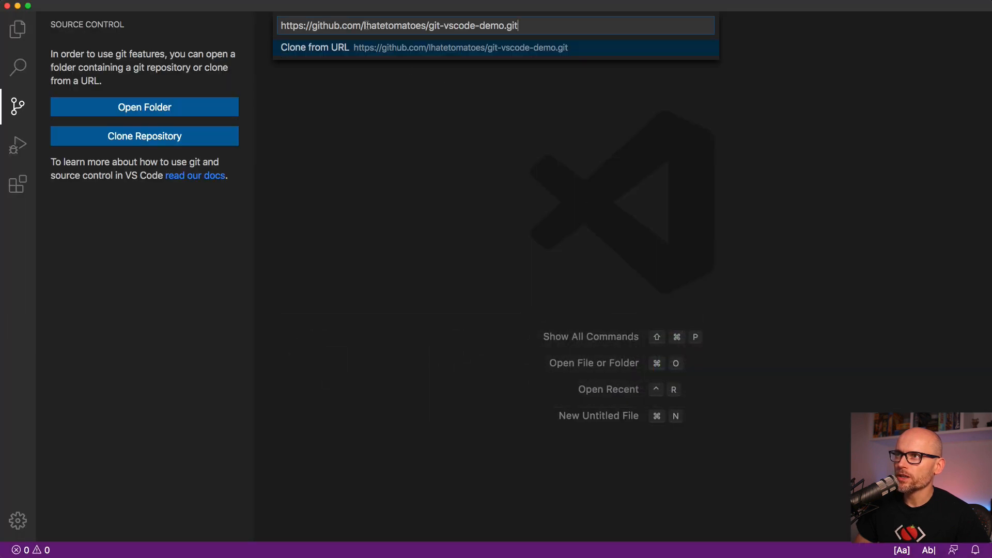
mouse_move(444, 178)
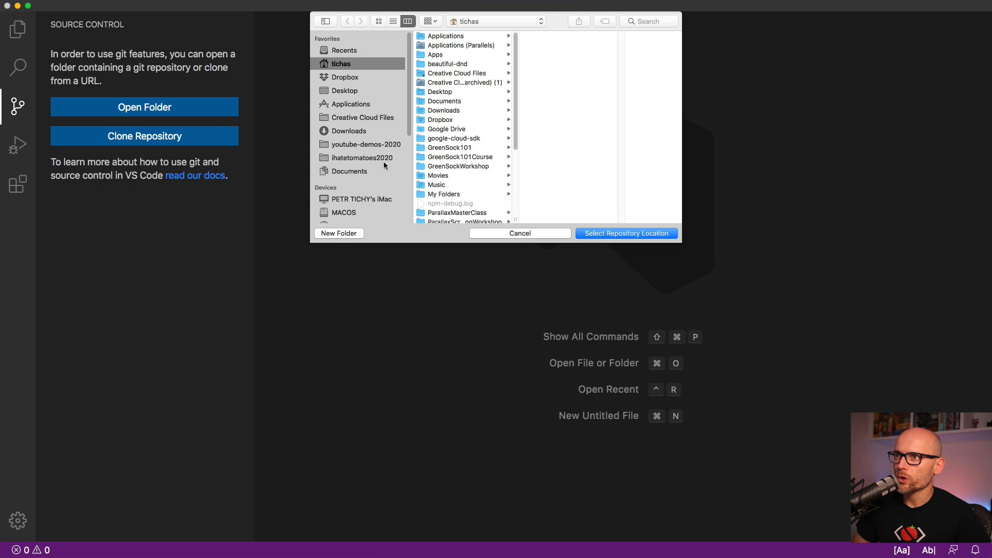
mouse_move(345, 95)
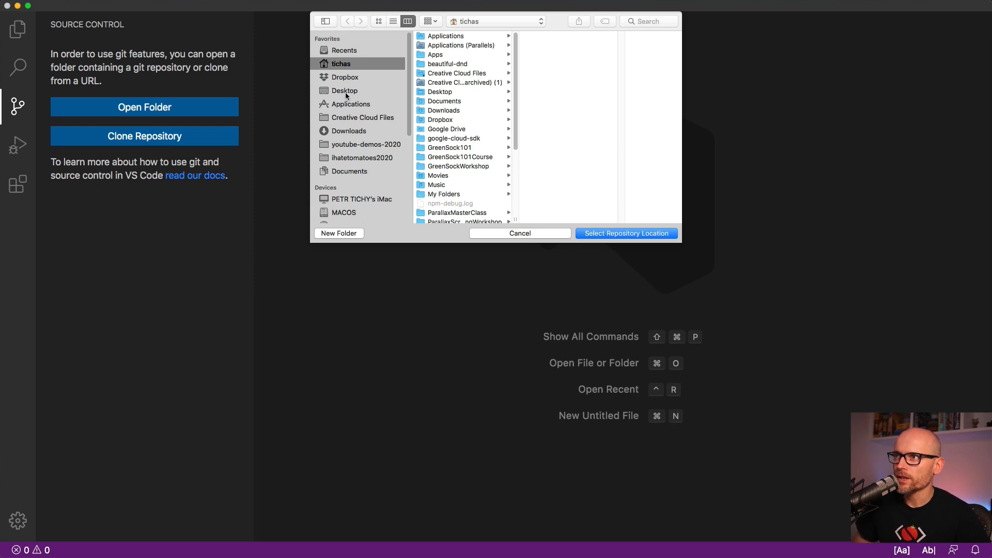
Step: Clone git-vscode-demo into the Desktop folder as the repository location
left_click(345, 91)
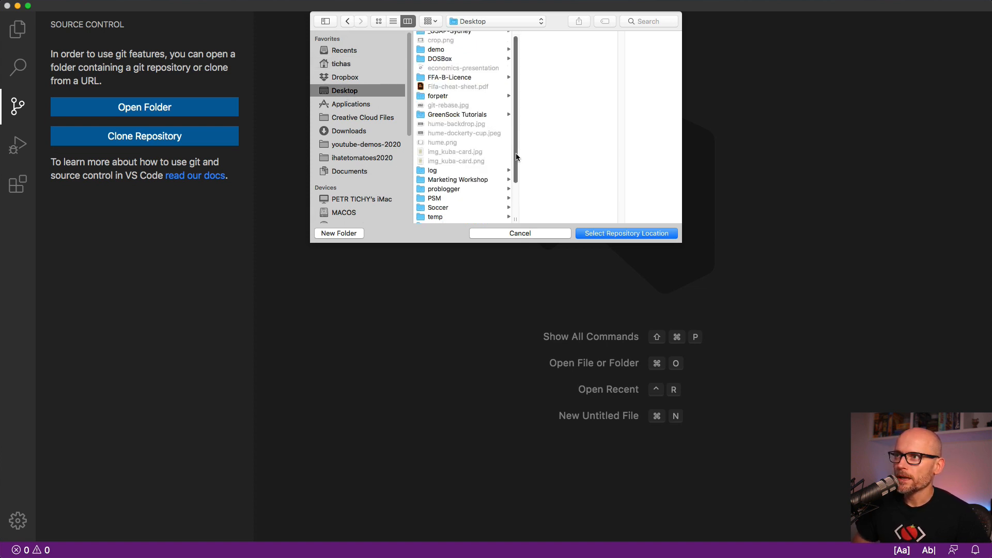
left_click(459, 219)
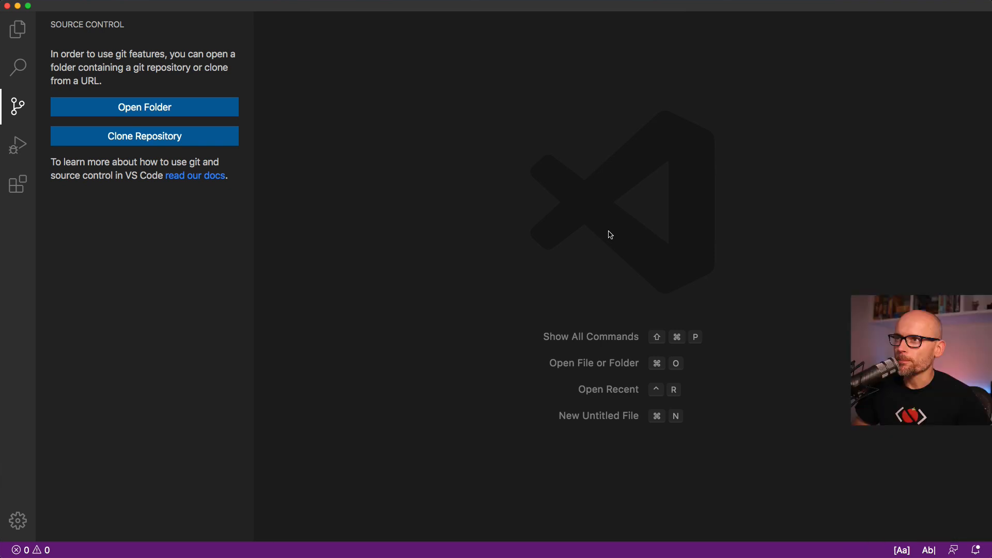
left_click(144, 136)
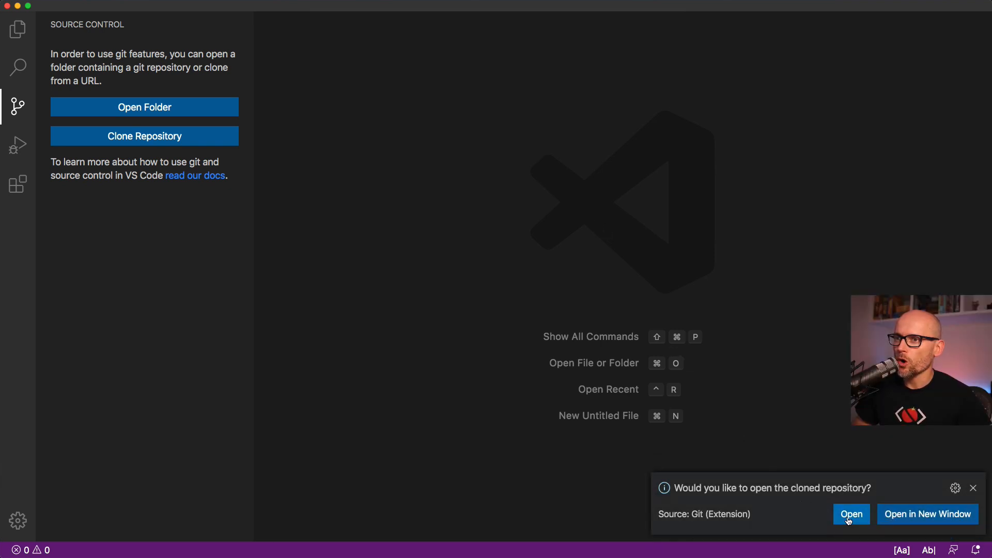
Step: Open the cloned git-vscode-demo repository and show the master branch checkout list
left_click(851, 514)
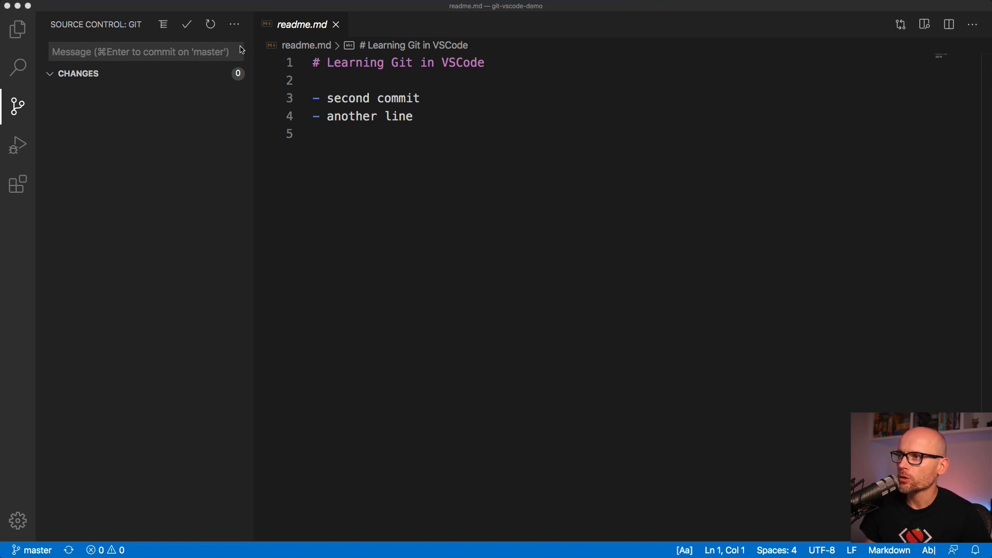
left_click(37, 550)
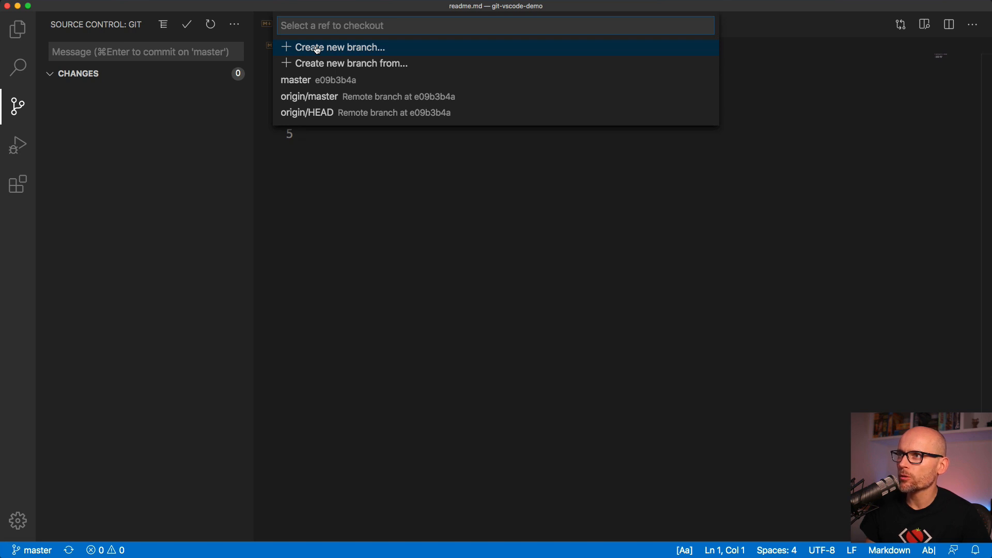
Step: Create branch my-new-branch, add an 'update' bullet to readme.md, and commit it
left_click(341, 47)
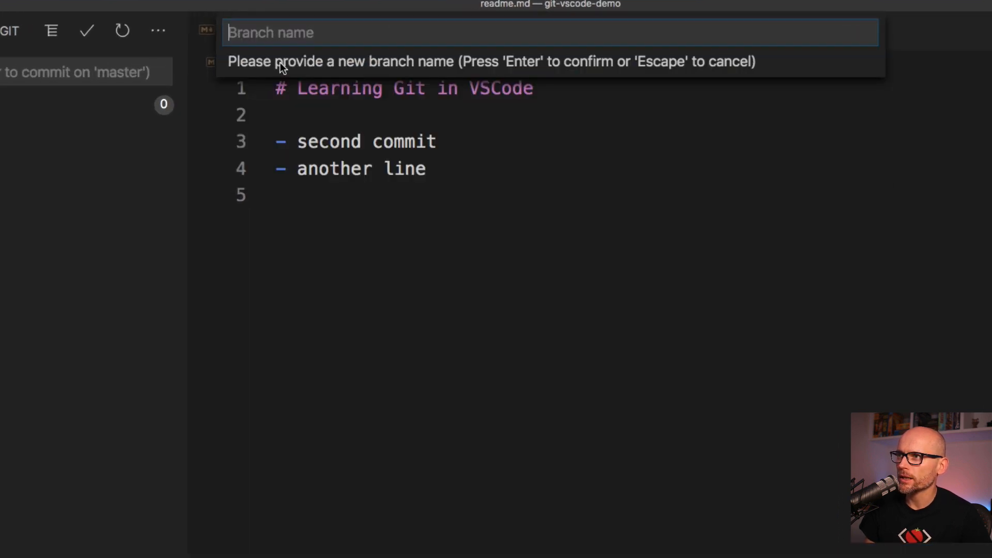
type("my-ne")
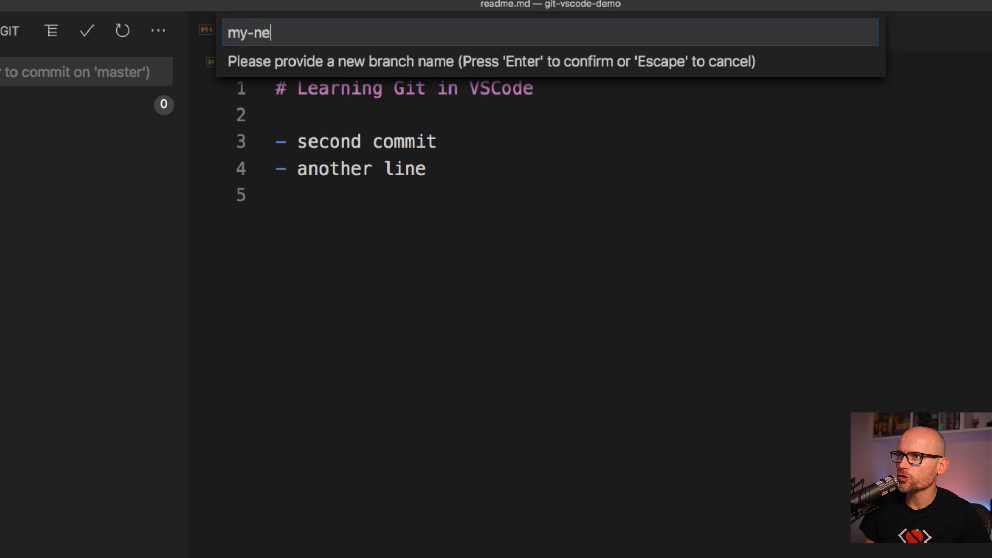
type("w-branch")
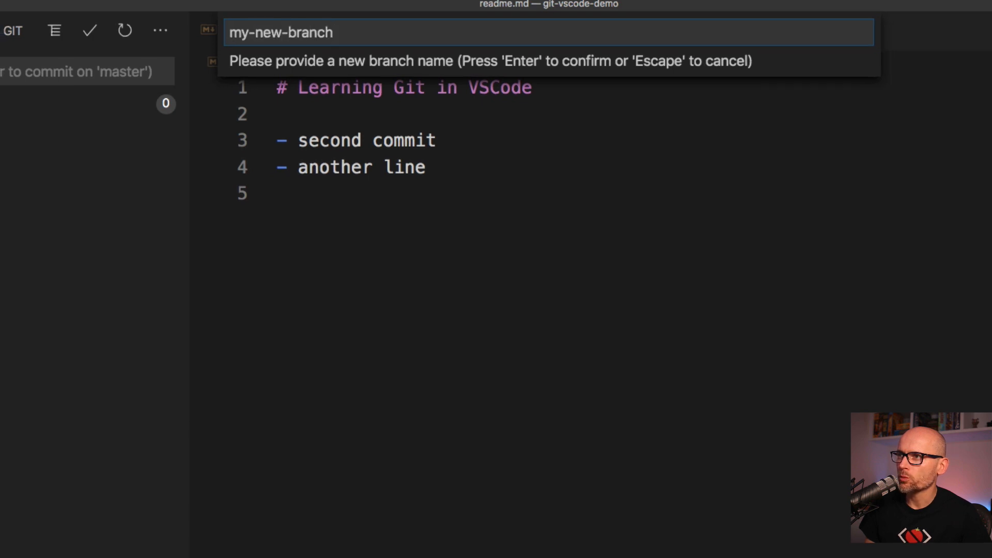
key("Enter")
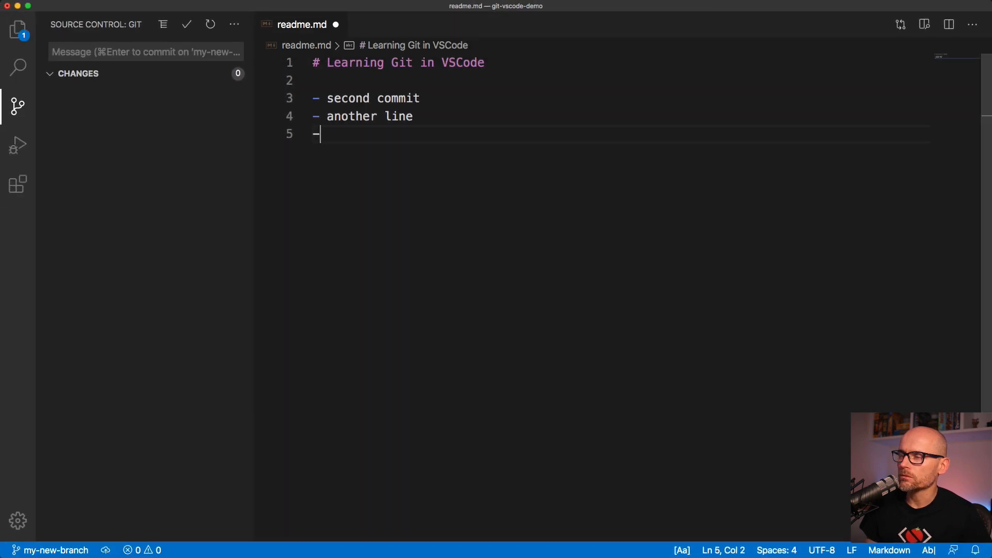
type("update")
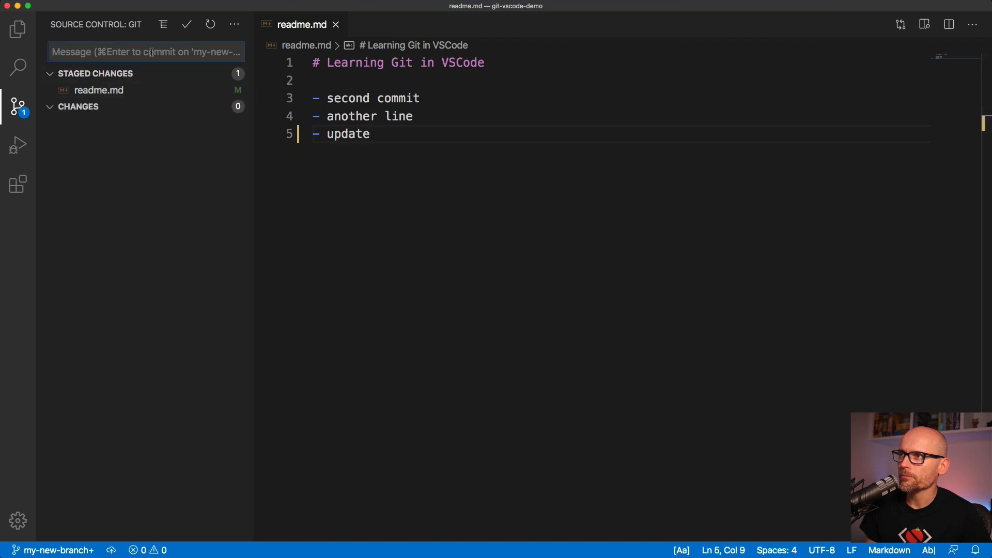
key("cmd+Enter")
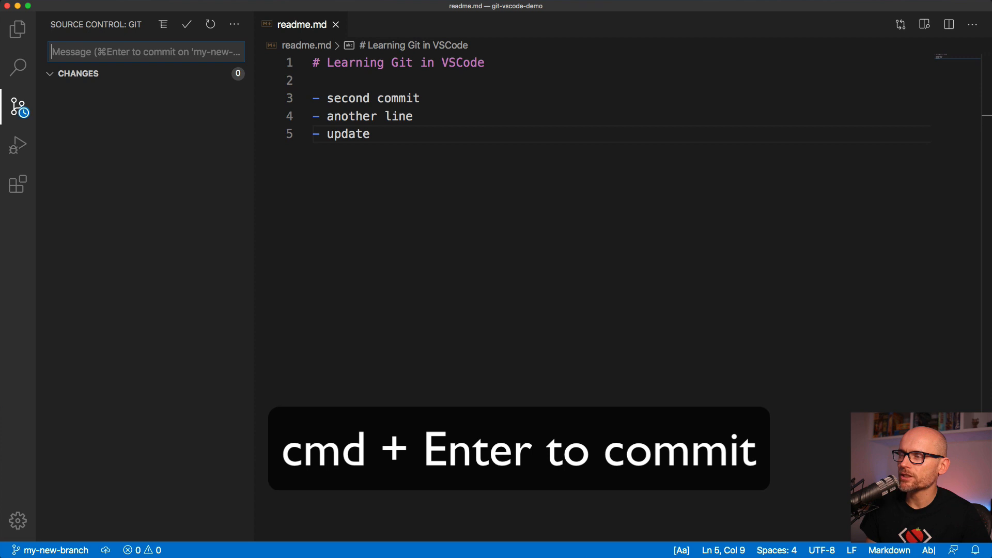
mouse_move(161, 70)
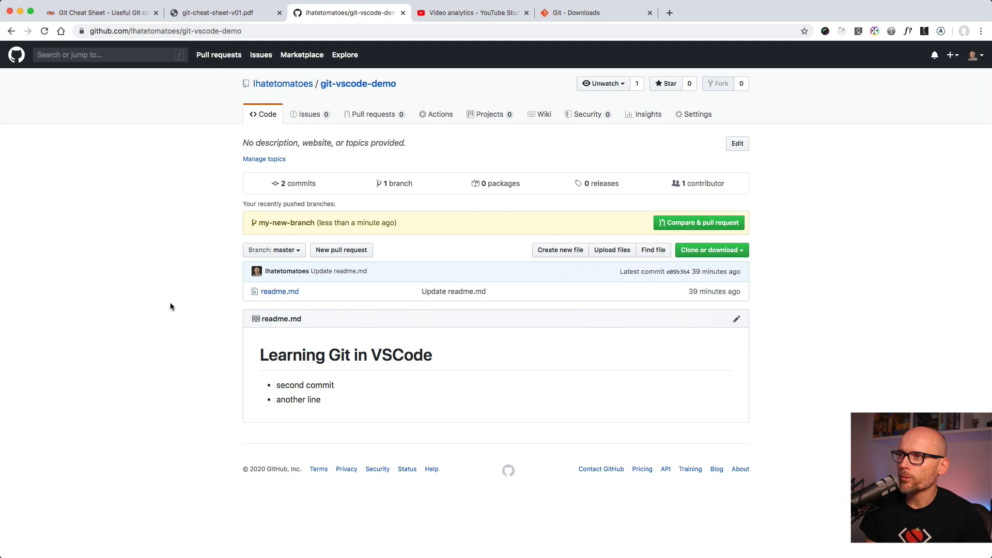
Step: Refresh the git-vscode-demo page and view its branches, confirming my-new-branch beside master
left_click(397, 183)
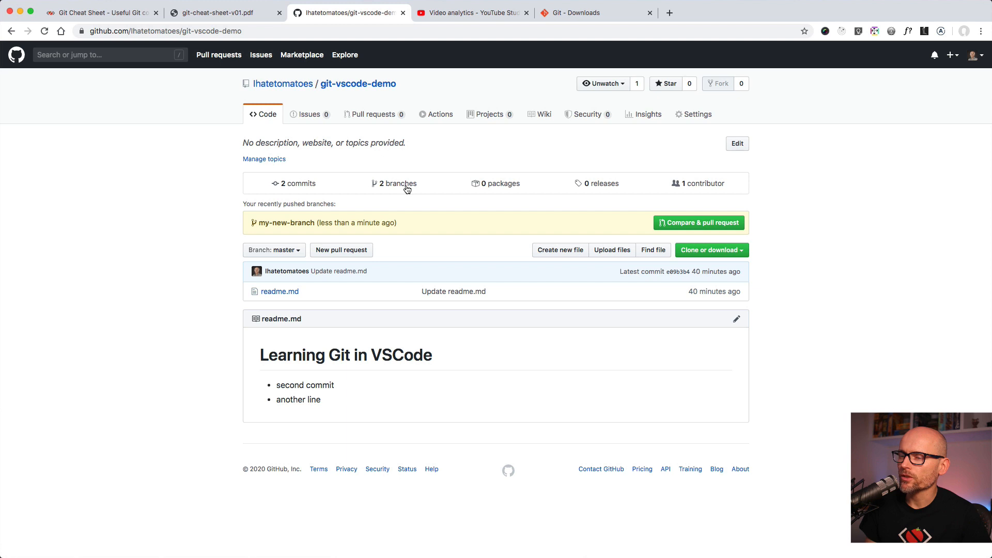
left_click(398, 183)
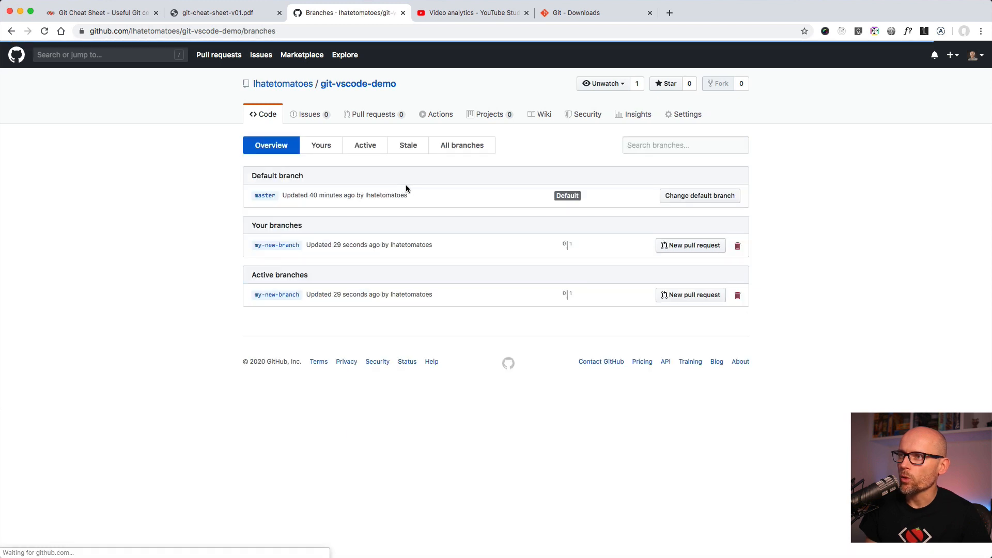